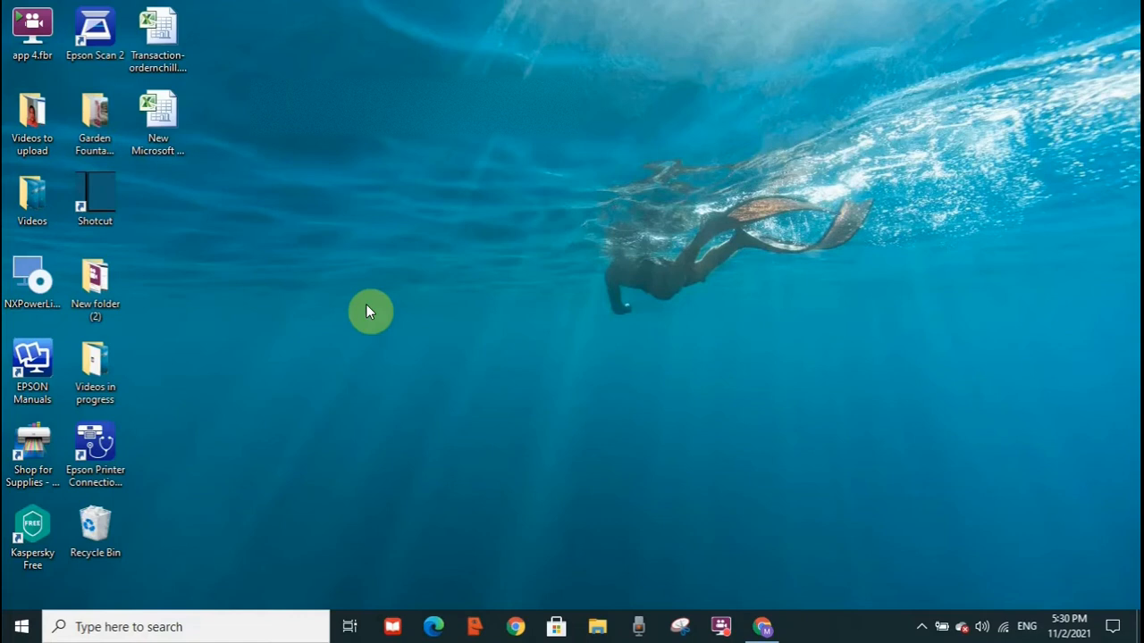
mouse_move(164, 491)
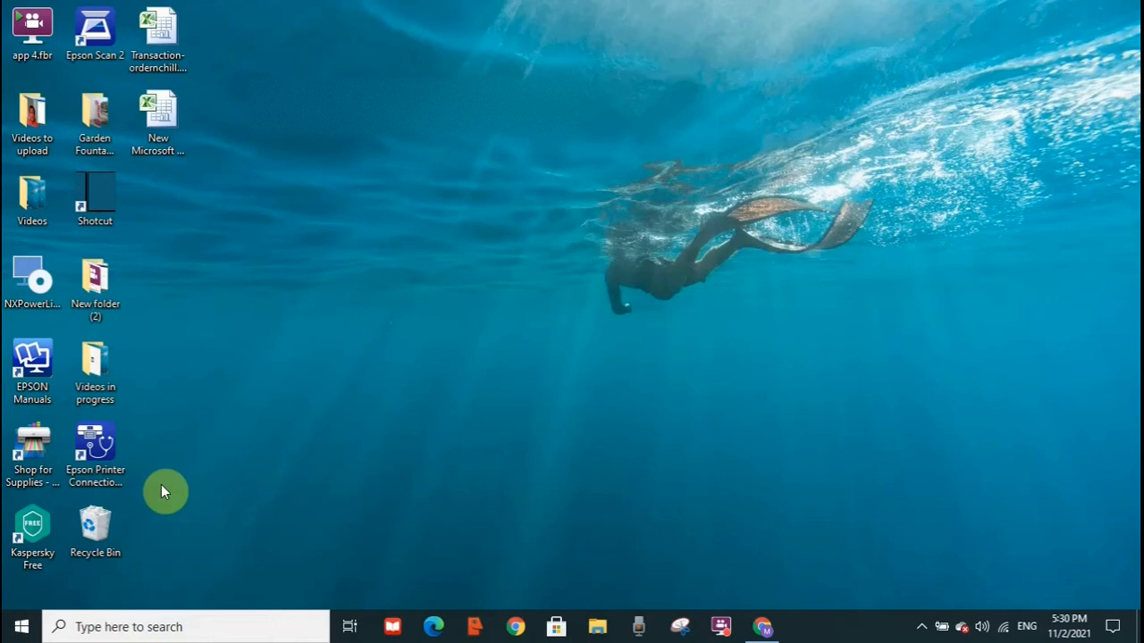
Step: Bring up the Start menu from the taskbar
click(14, 628)
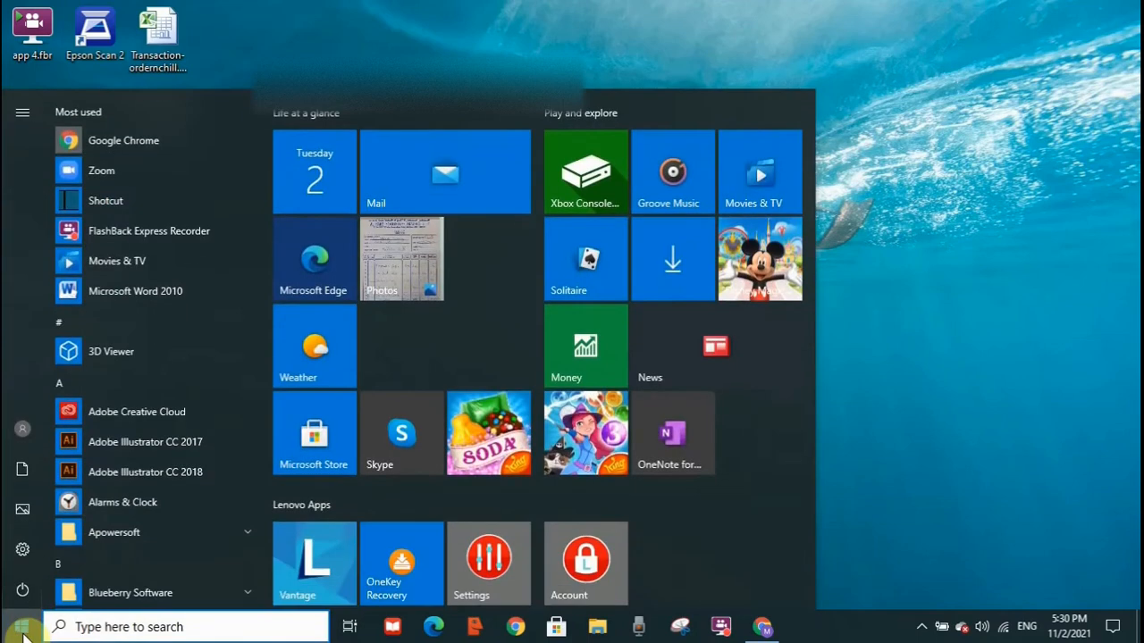
mouse_move(25, 575)
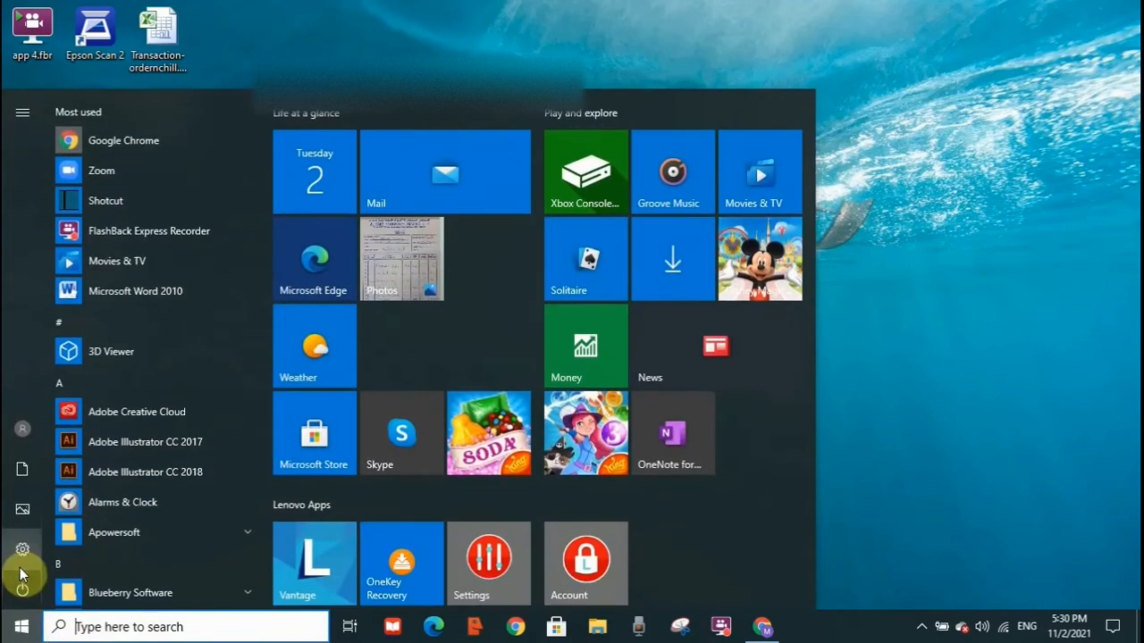
Step: Reach the Troubleshoot page under Update & Security in Settings
click(21, 549)
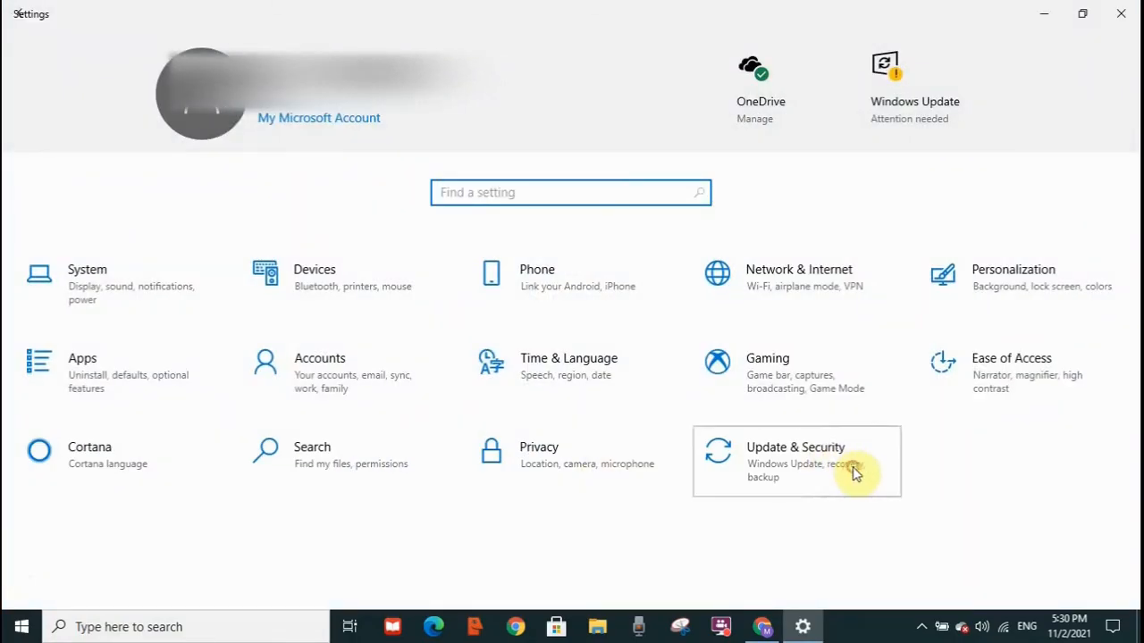
click(795, 461)
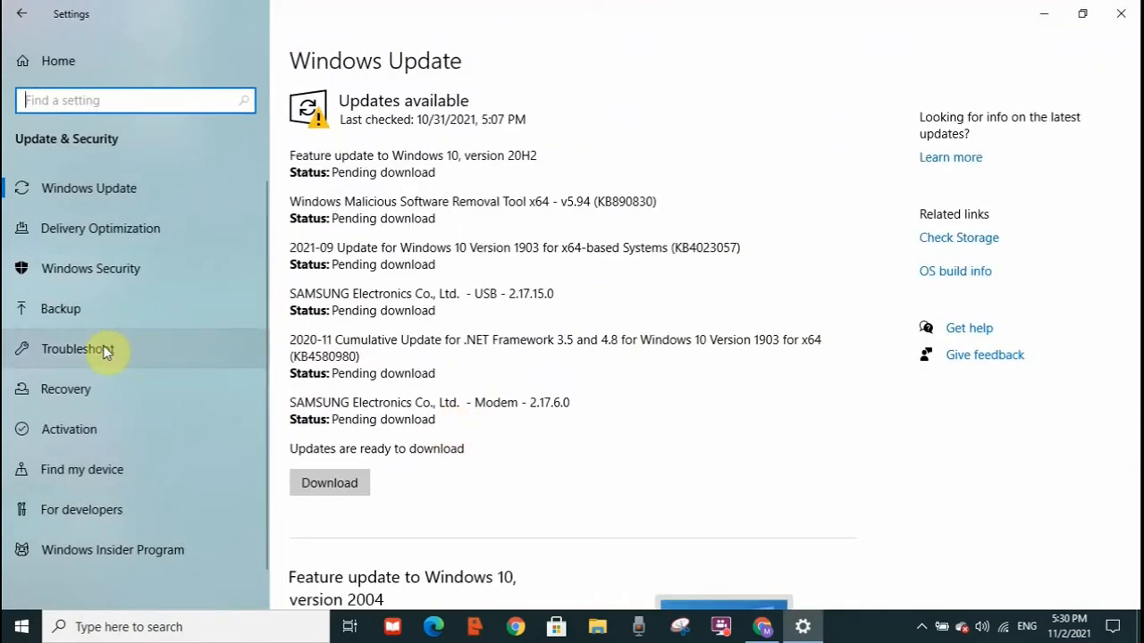
click(80, 349)
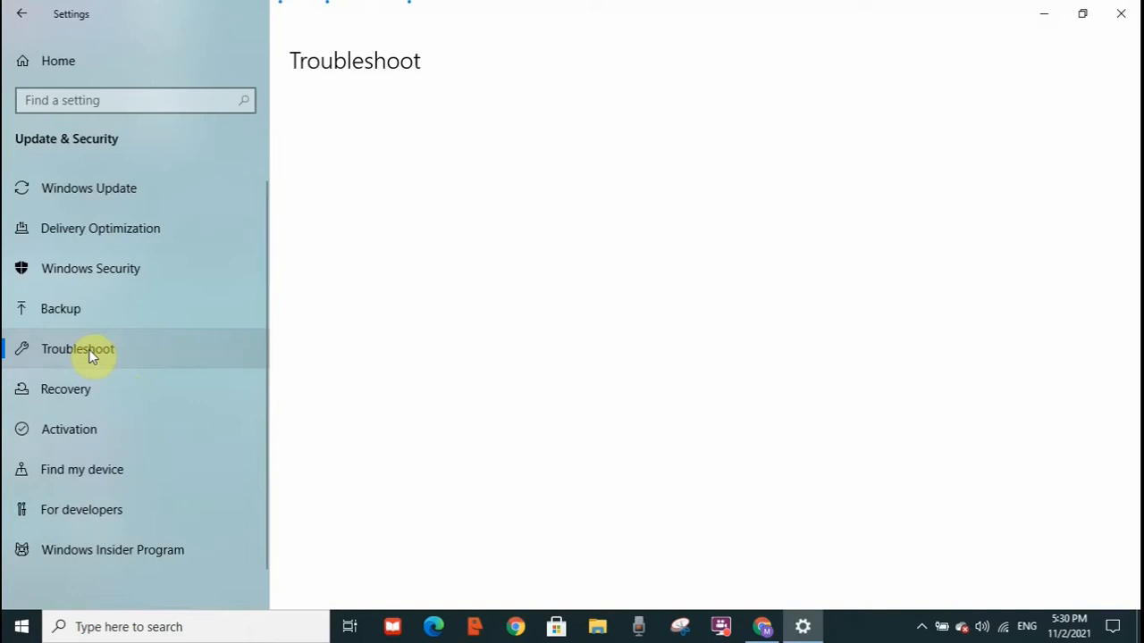
click(79, 349)
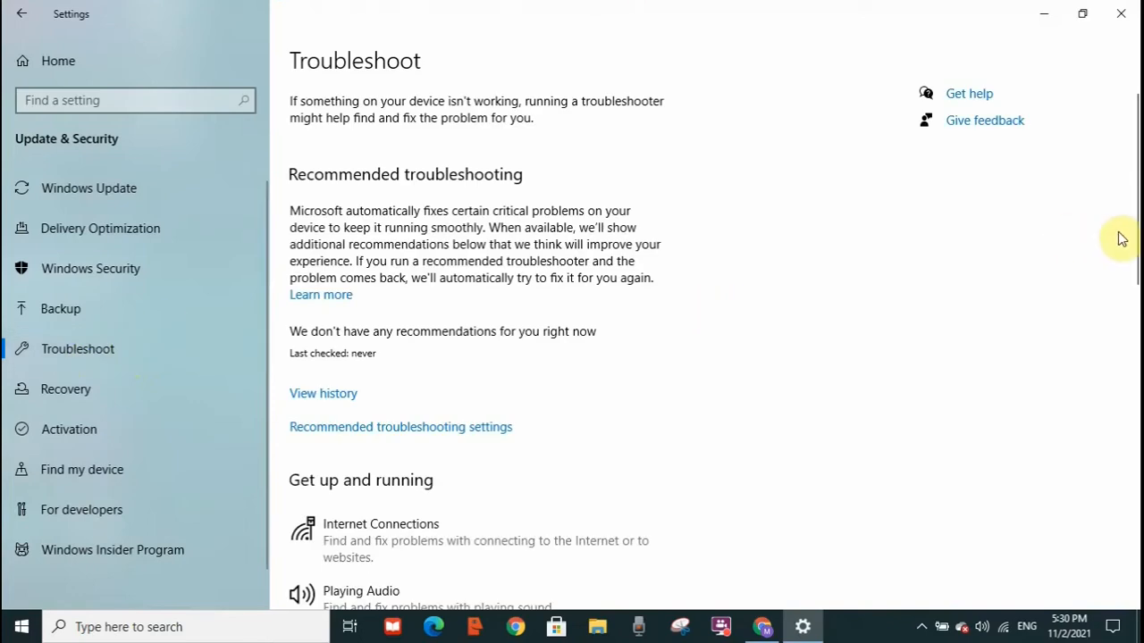
Step: Expand the Windows Update troubleshooter entry so it is ready to run
scroll(down, 3)
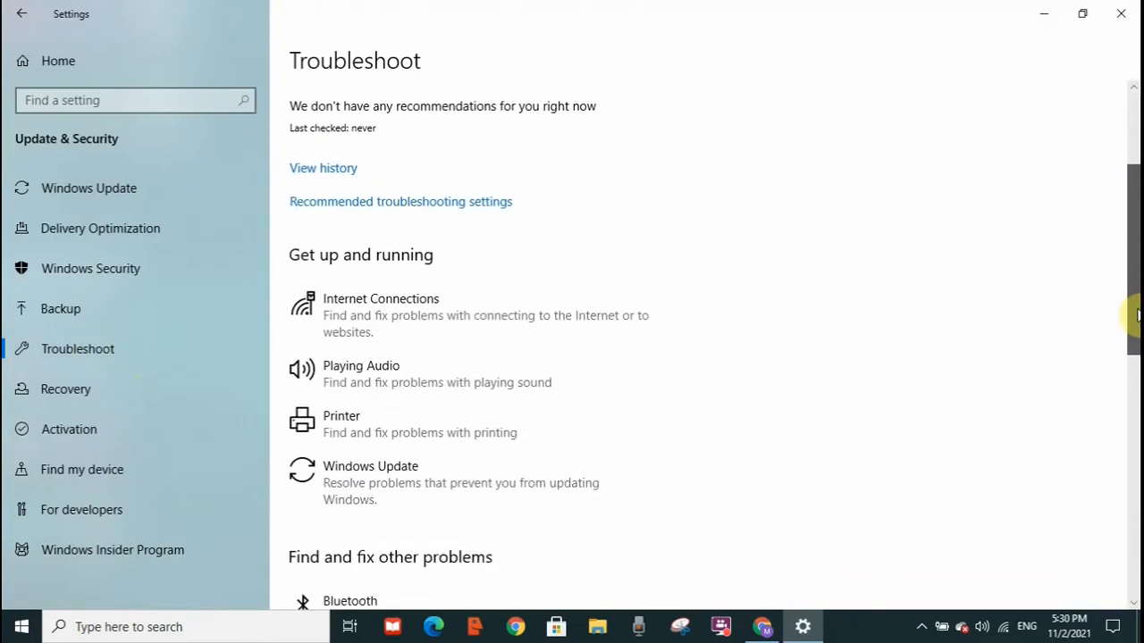
scroll(down, 3)
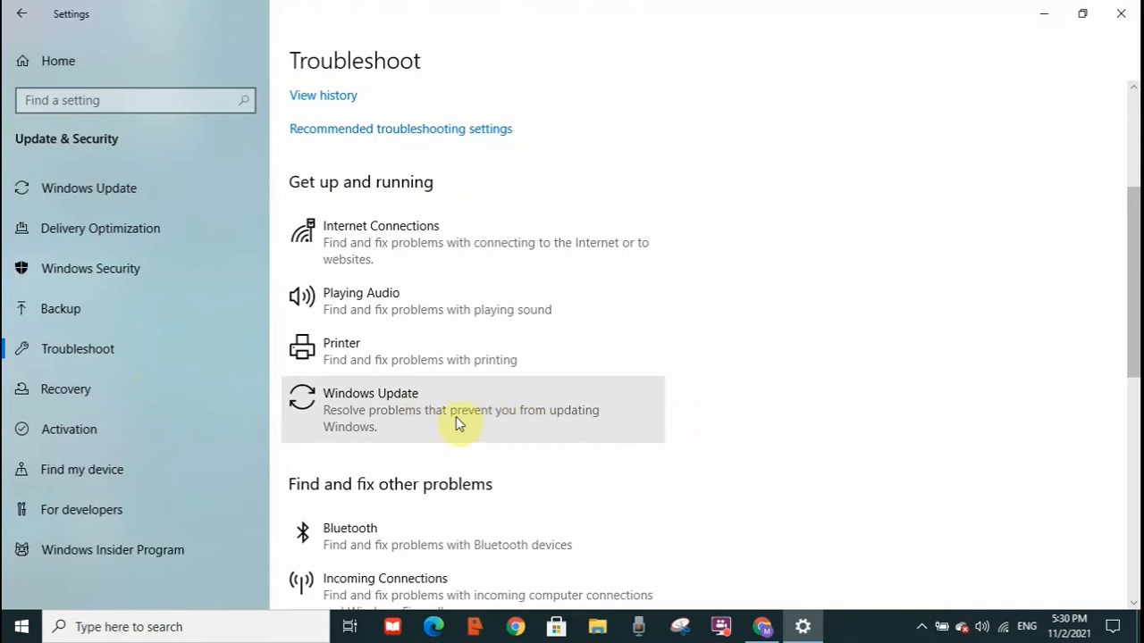
mouse_move(490, 413)
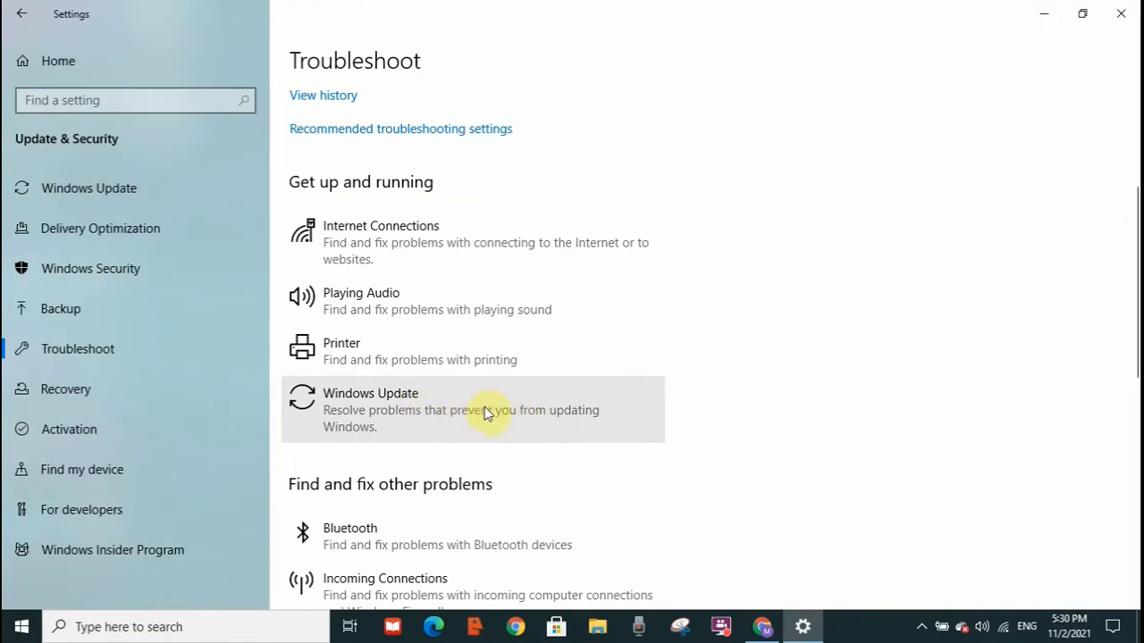
click(486, 411)
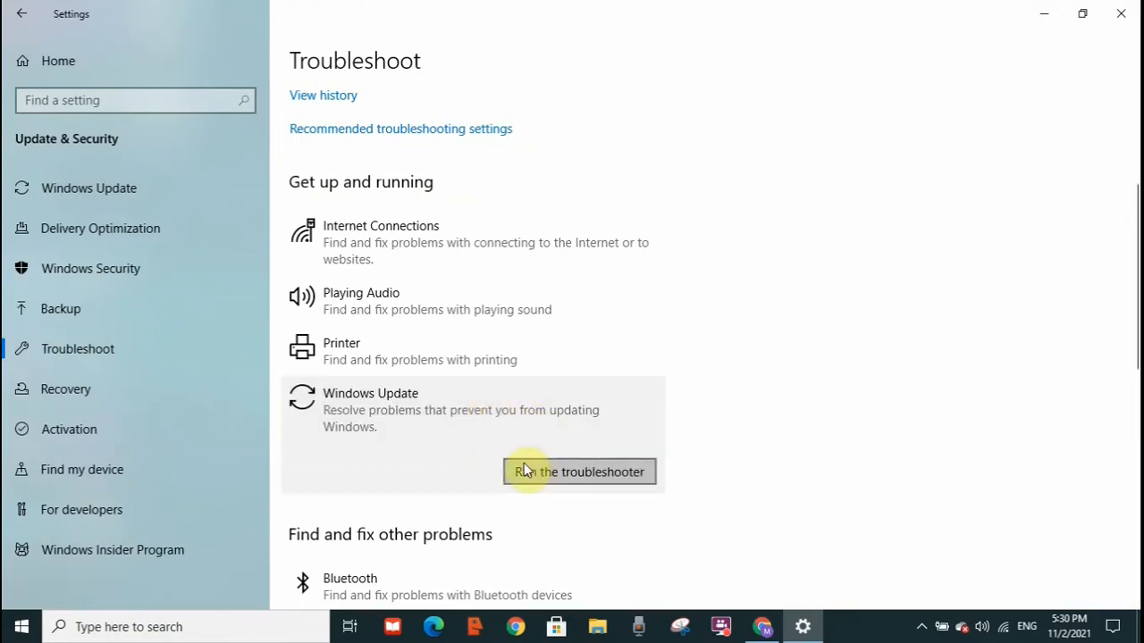
mouse_move(619, 482)
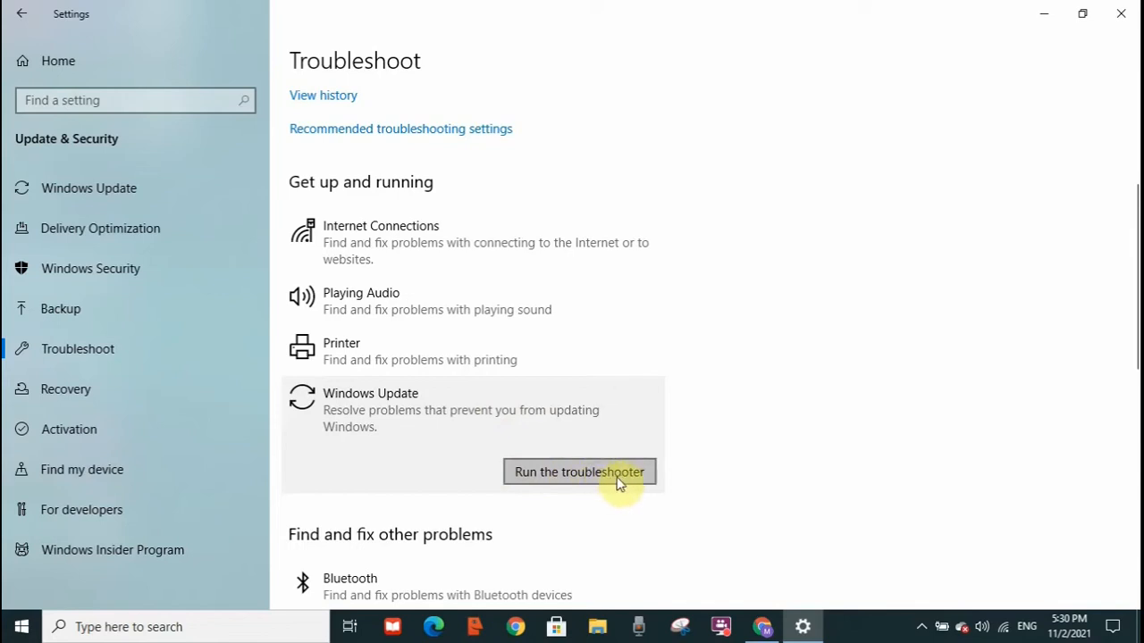
mouse_move(640, 487)
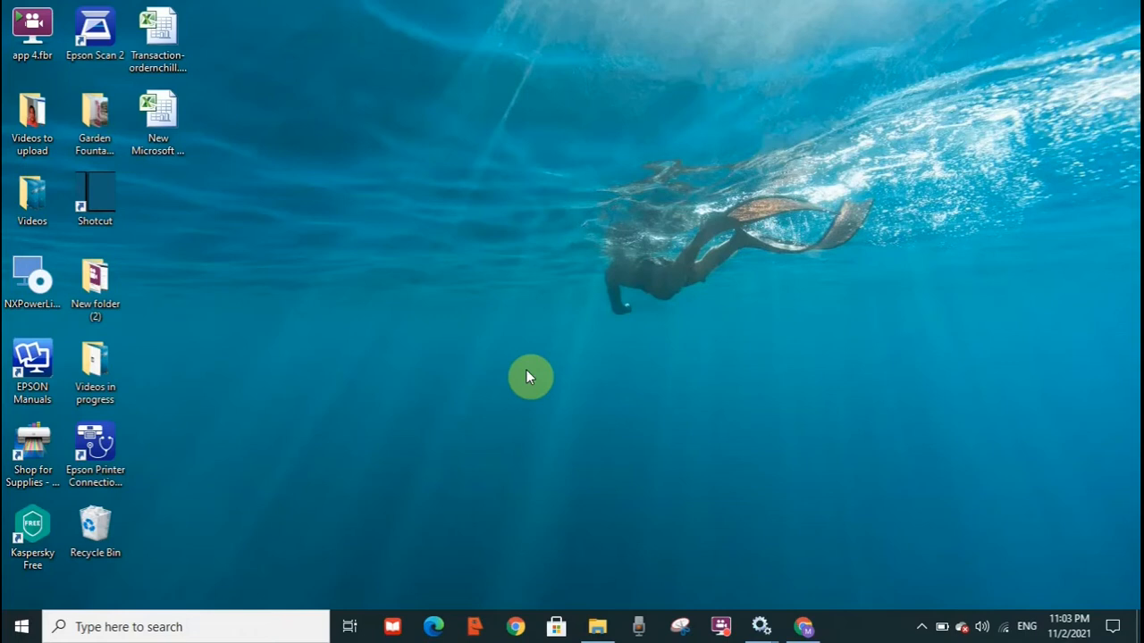
mouse_move(366, 420)
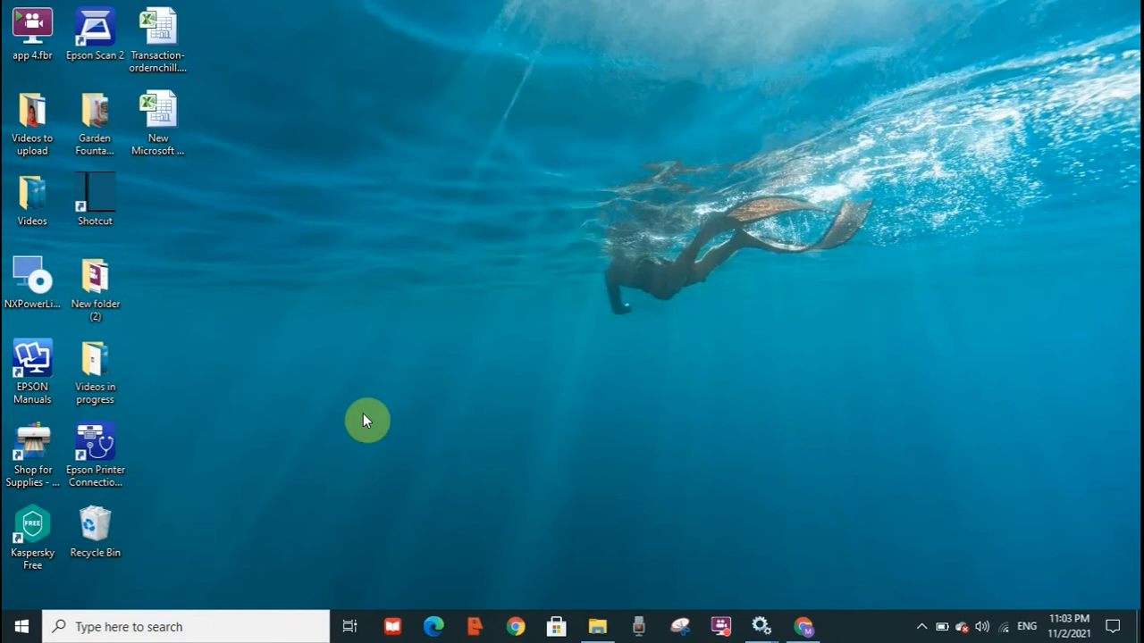
Step: Search for 'services' and launch the Services app from the results
click(117, 626)
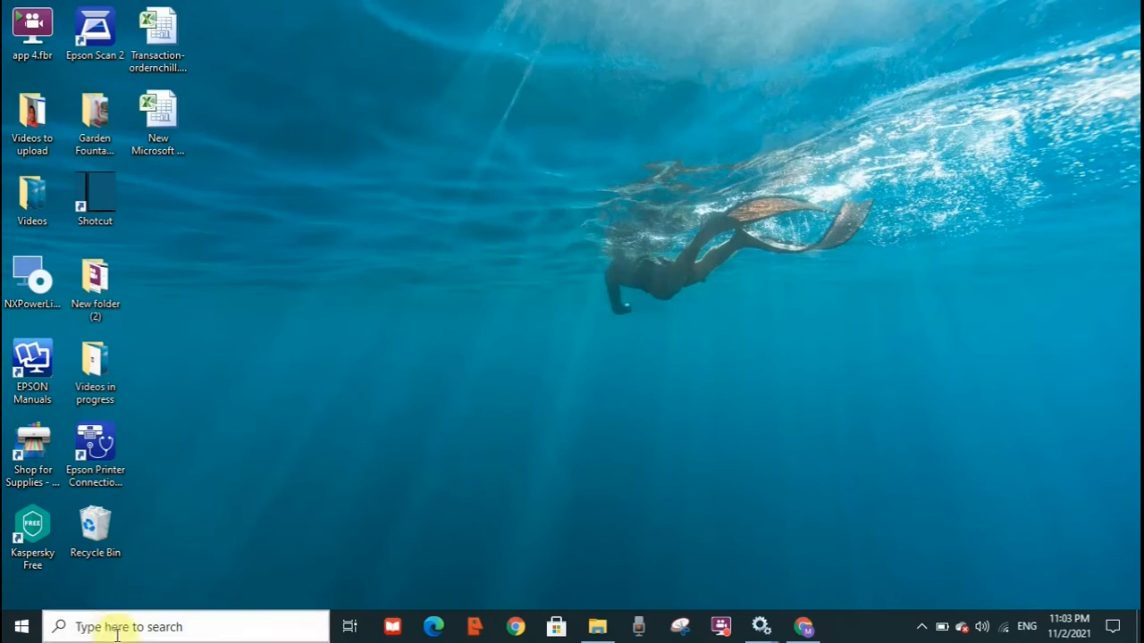
mouse_move(100, 631)
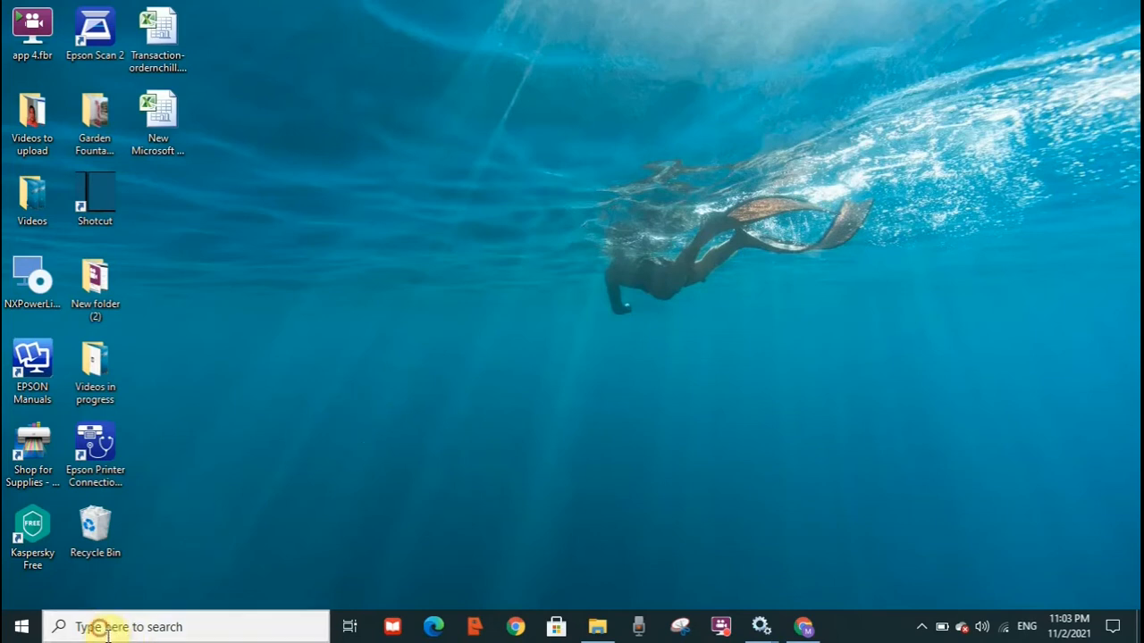
click(107, 625)
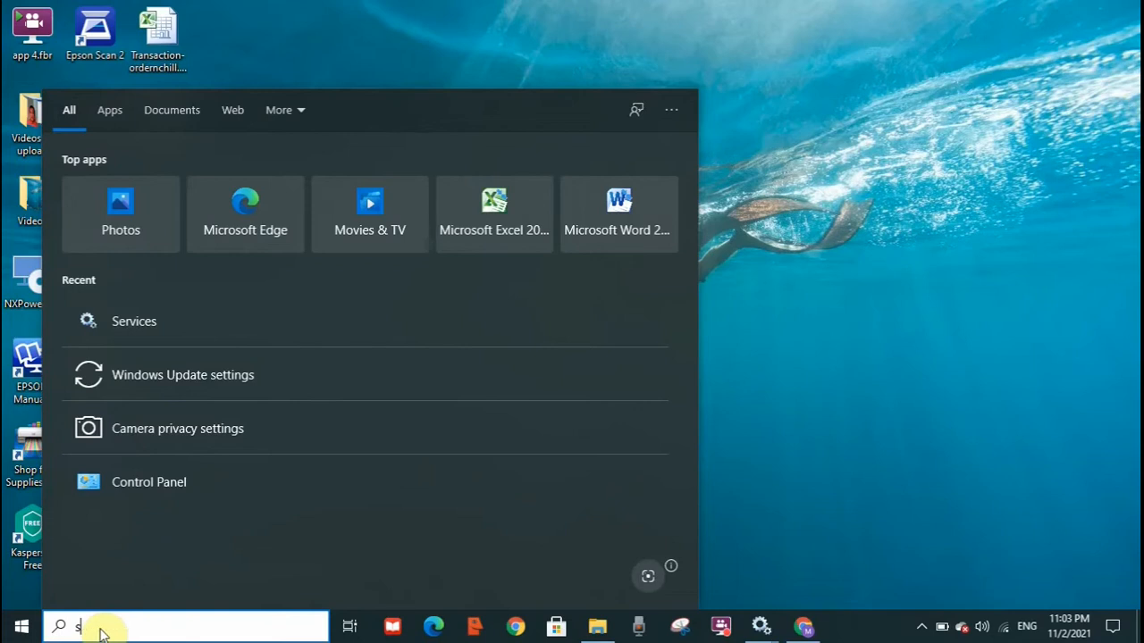
text(services)
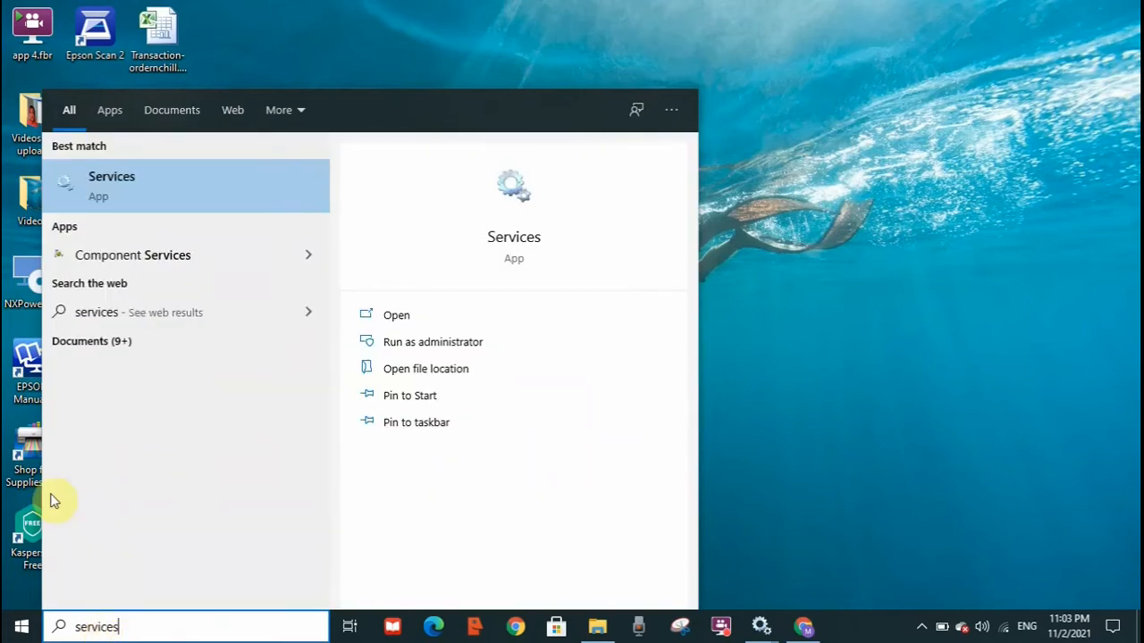
mouse_move(139, 197)
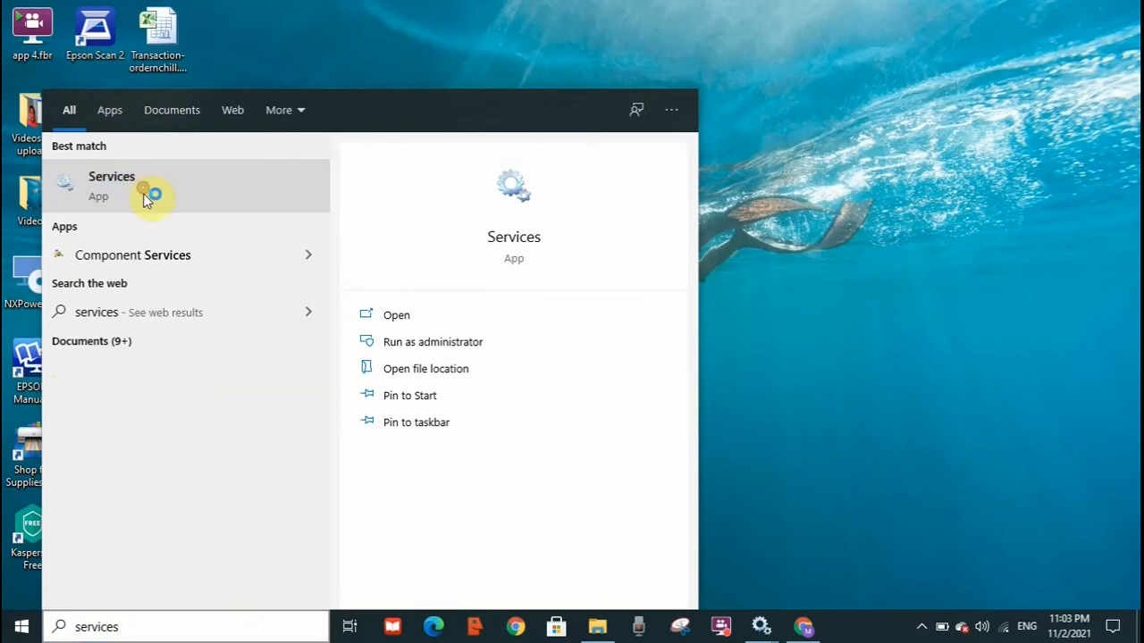
click(111, 186)
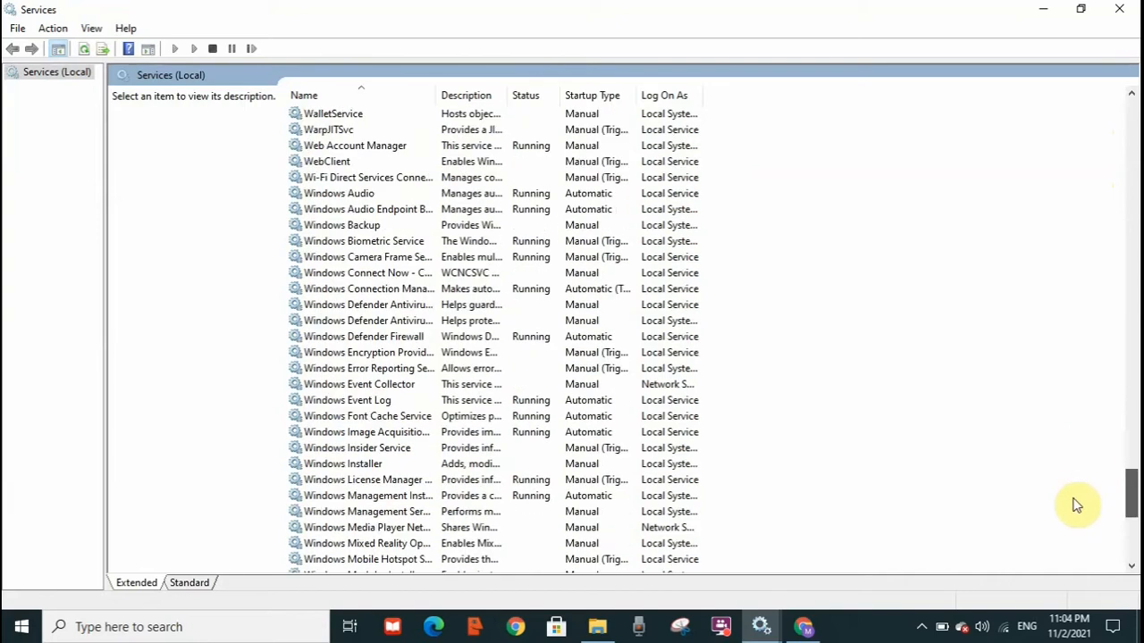
Step: Select the Windows Update entry in the services list
scroll(down, 3)
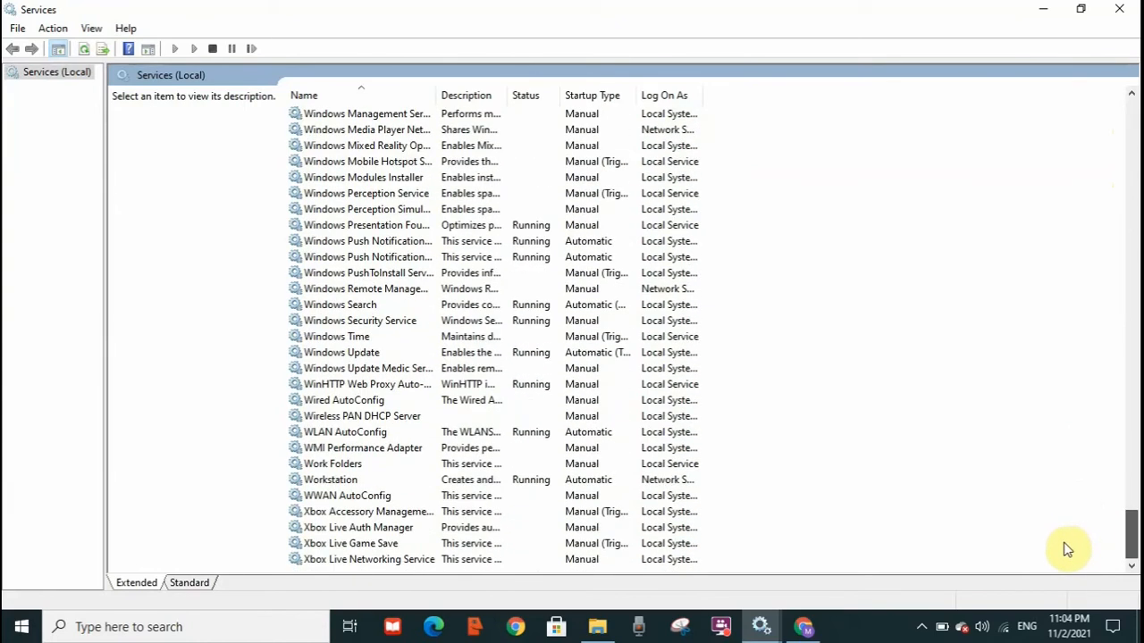
mouse_move(372, 352)
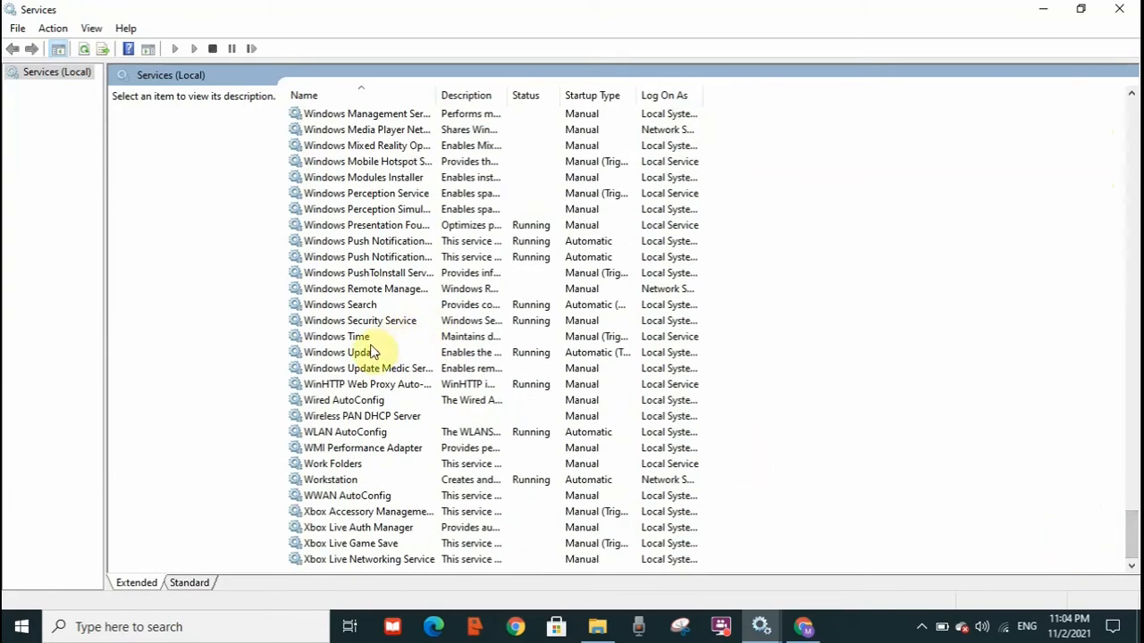
click(342, 352)
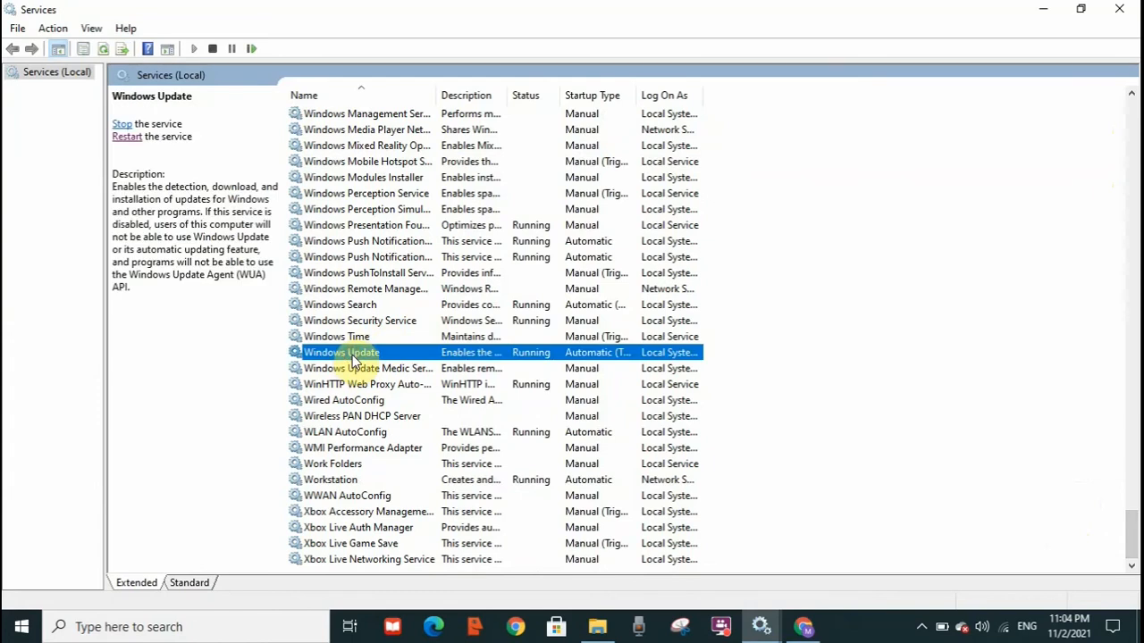
Step: Set the Windows Update service's startup type to Automatic in its properties and confirm
double_click(341, 352)
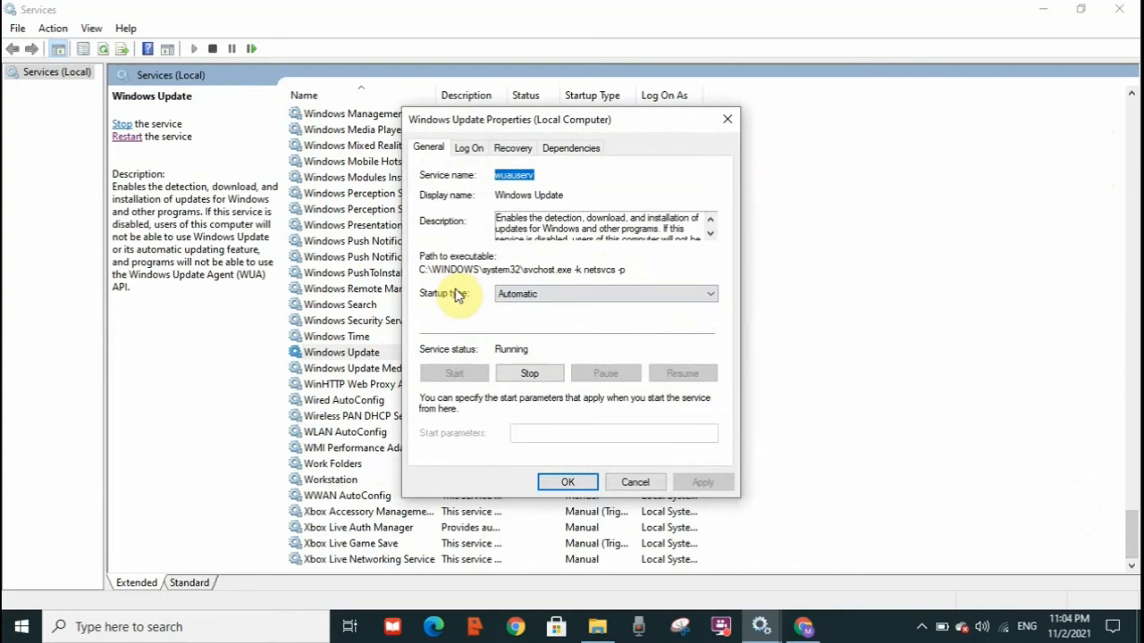
mouse_move(440, 306)
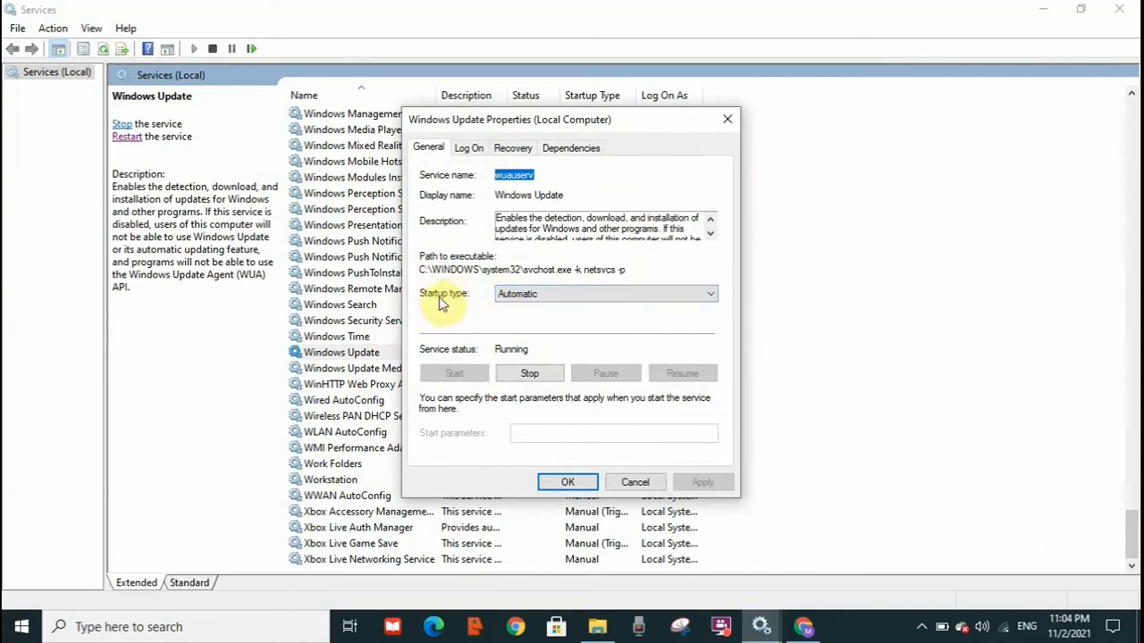
click(708, 294)
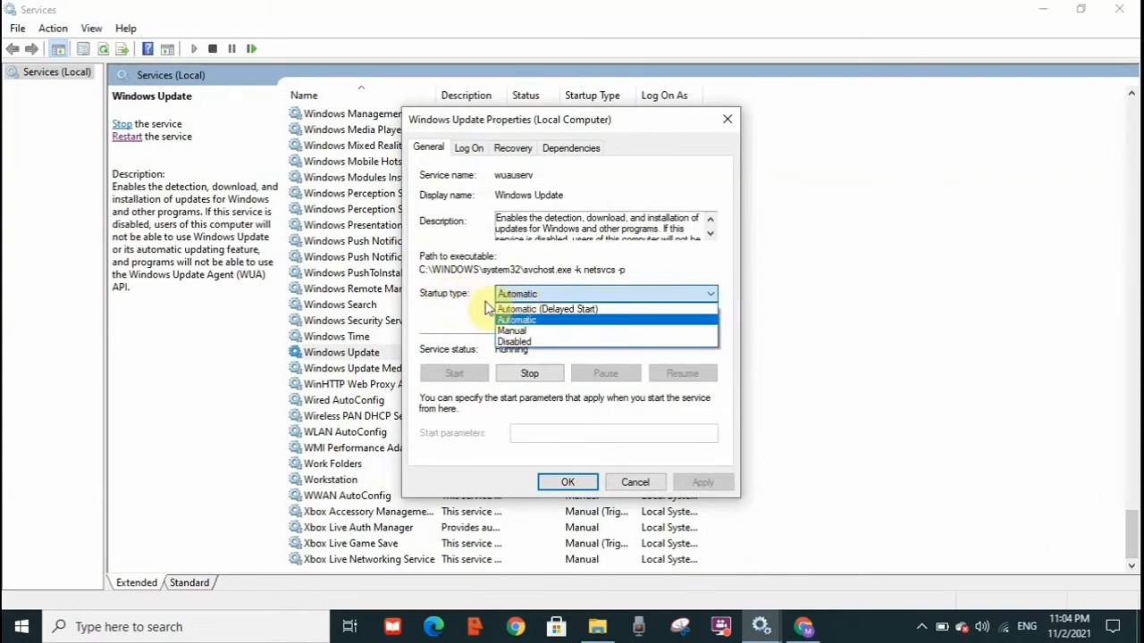
mouse_move(515, 342)
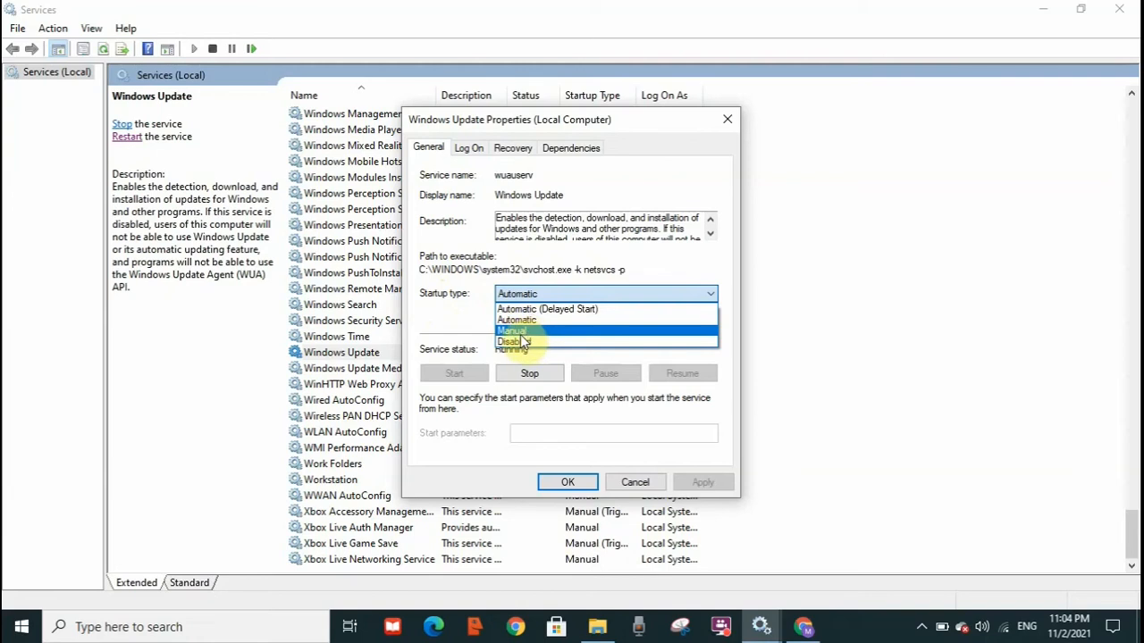
mouse_move(542, 320)
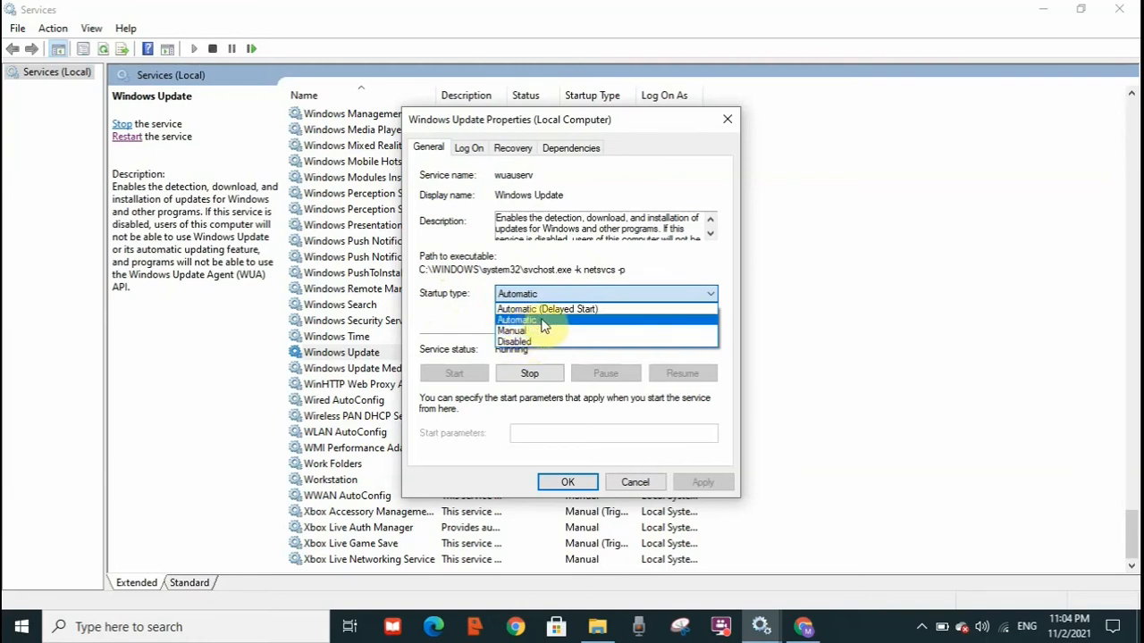
click(541, 320)
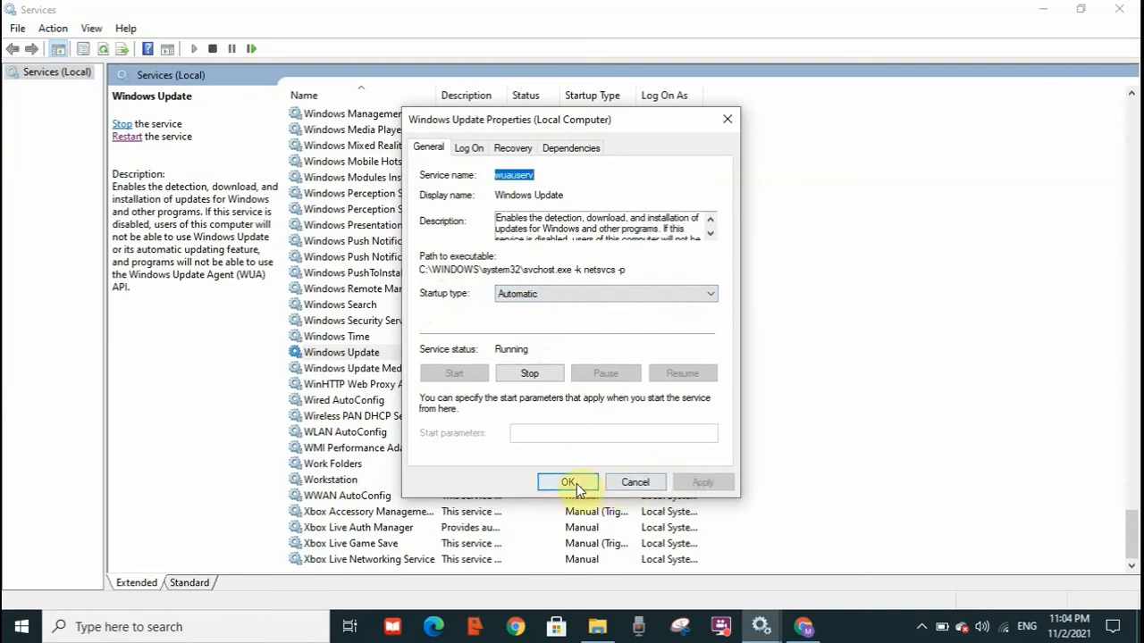
click(568, 483)
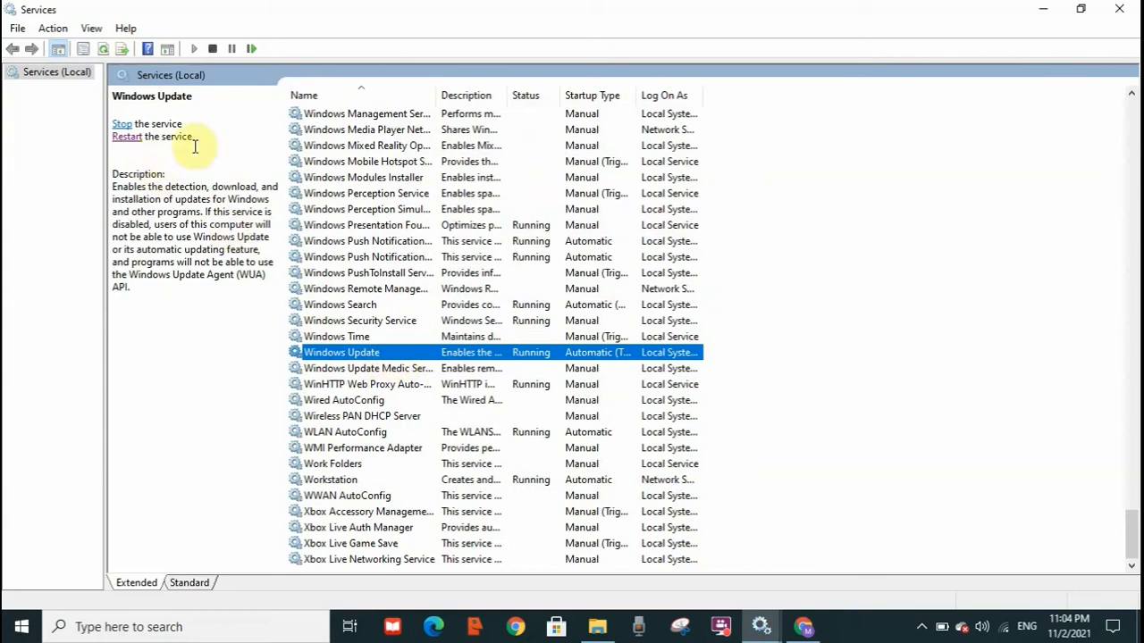
mouse_move(129, 136)
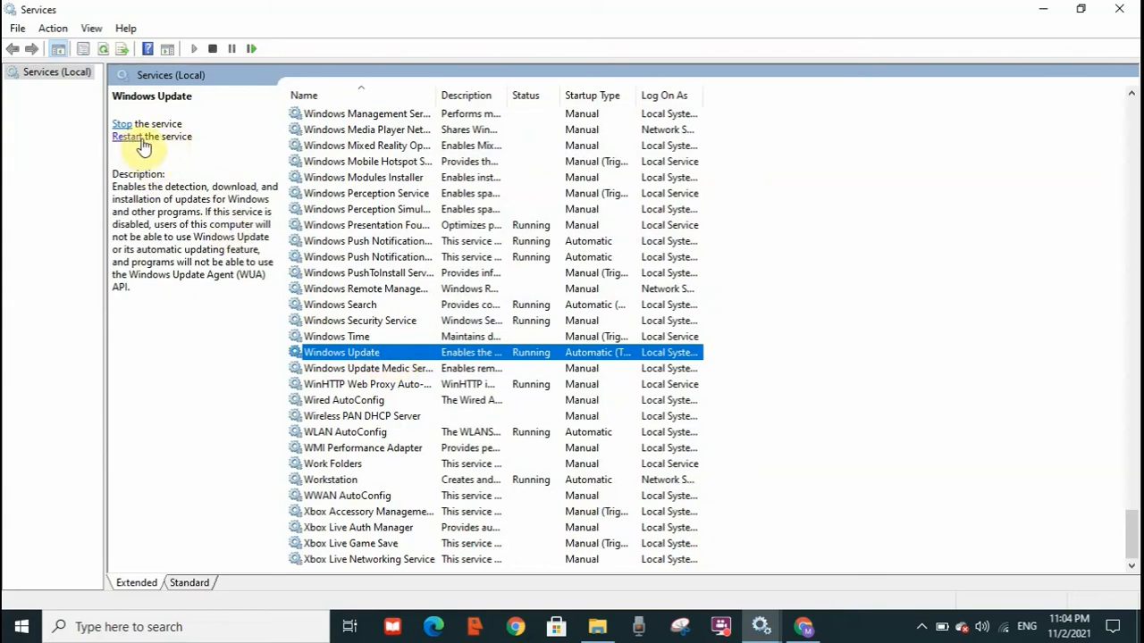
mouse_move(150, 143)
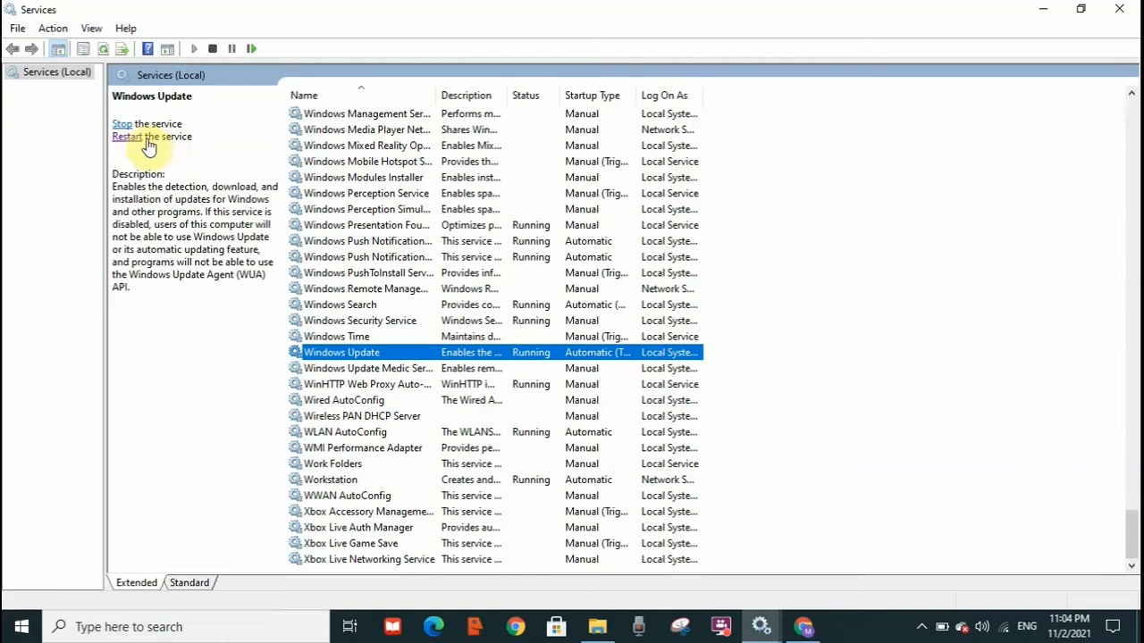
mouse_move(136, 143)
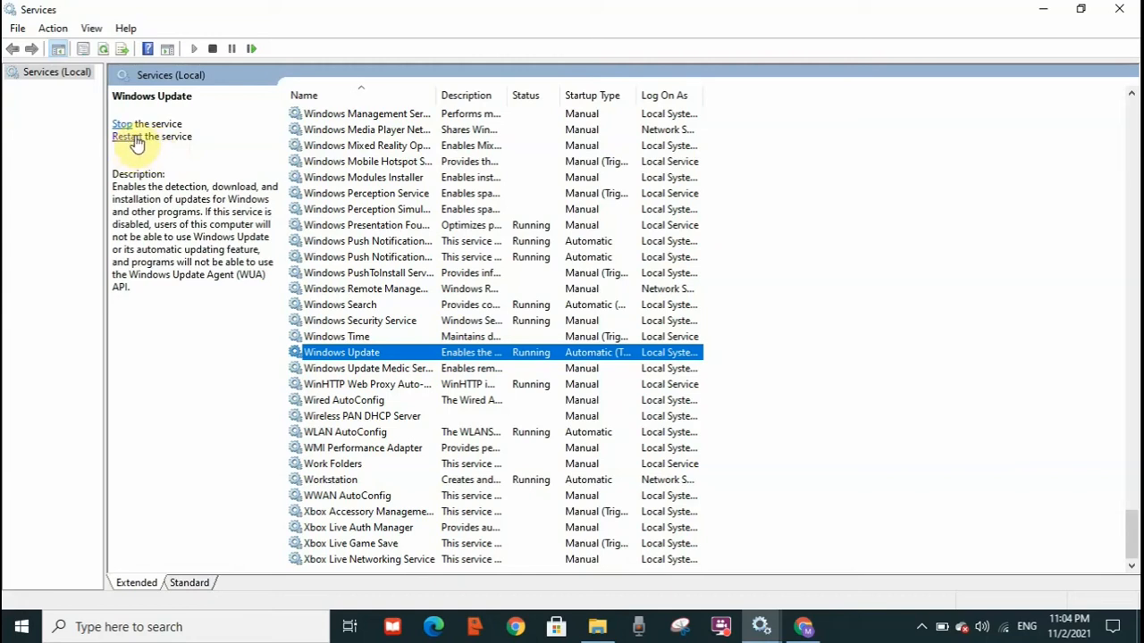
Step: Restart the Windows Update service and let the Service Control progress finish
click(132, 136)
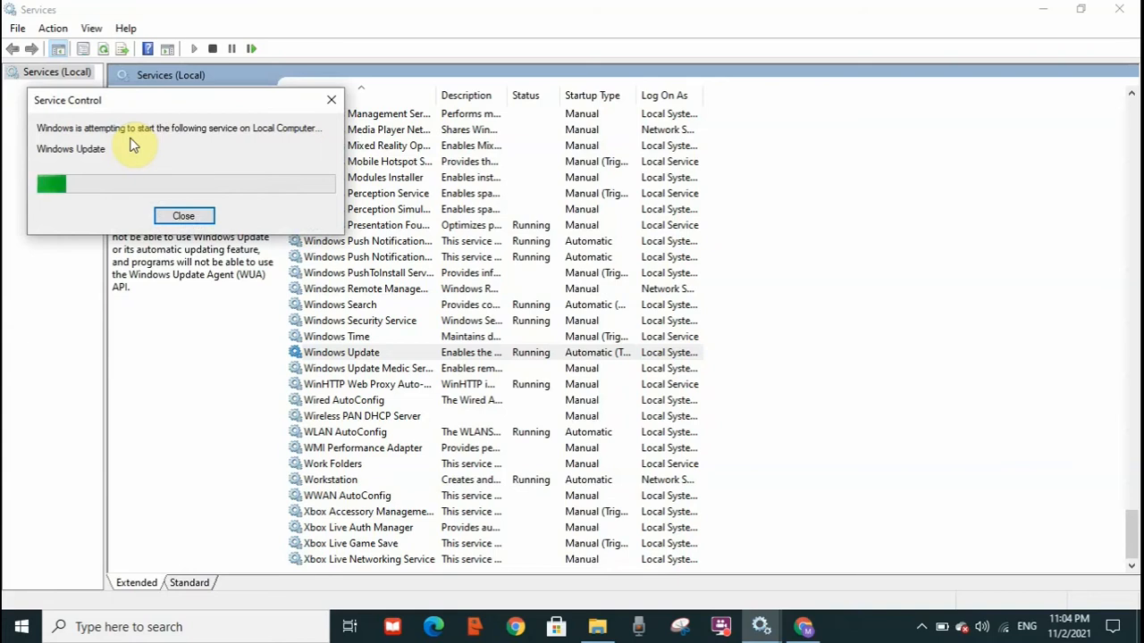
click(183, 214)
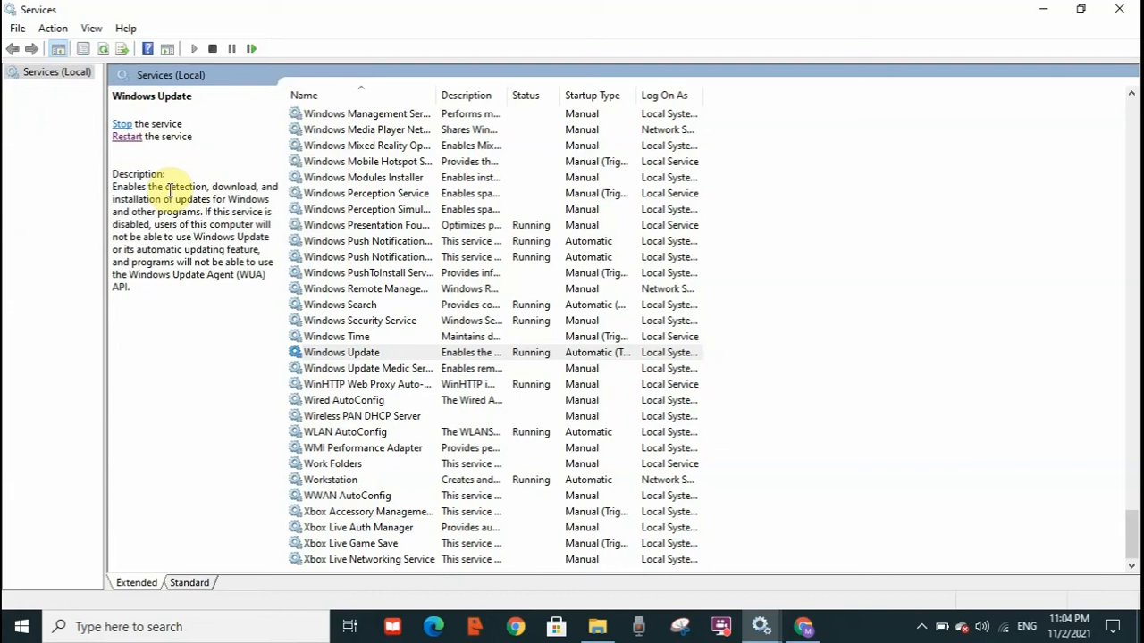
mouse_move(170, 428)
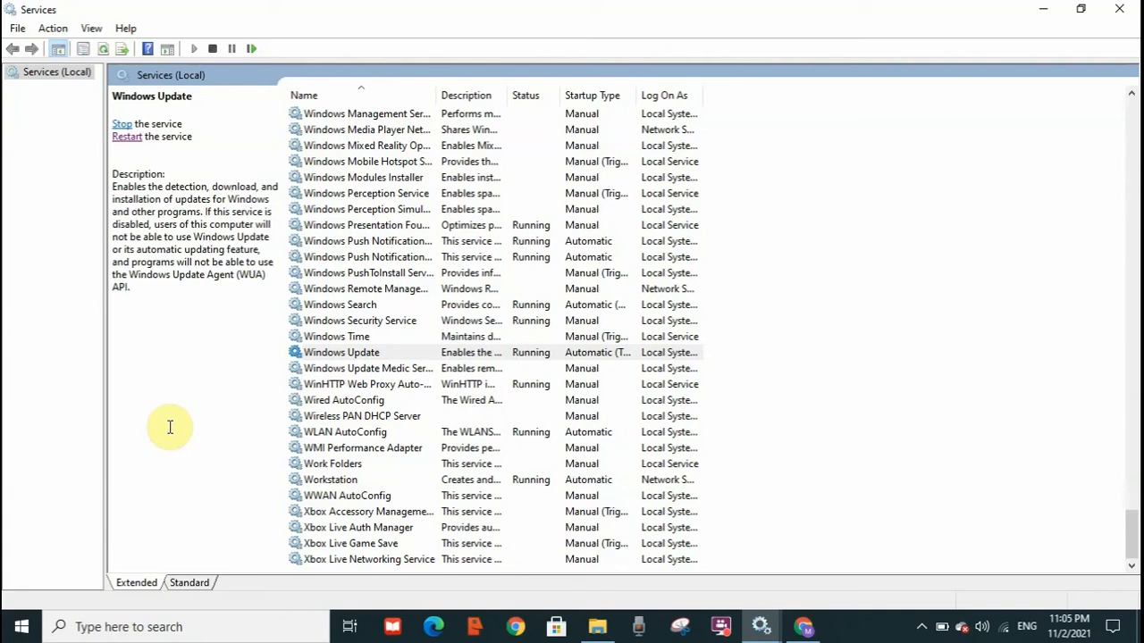
mouse_move(808, 214)
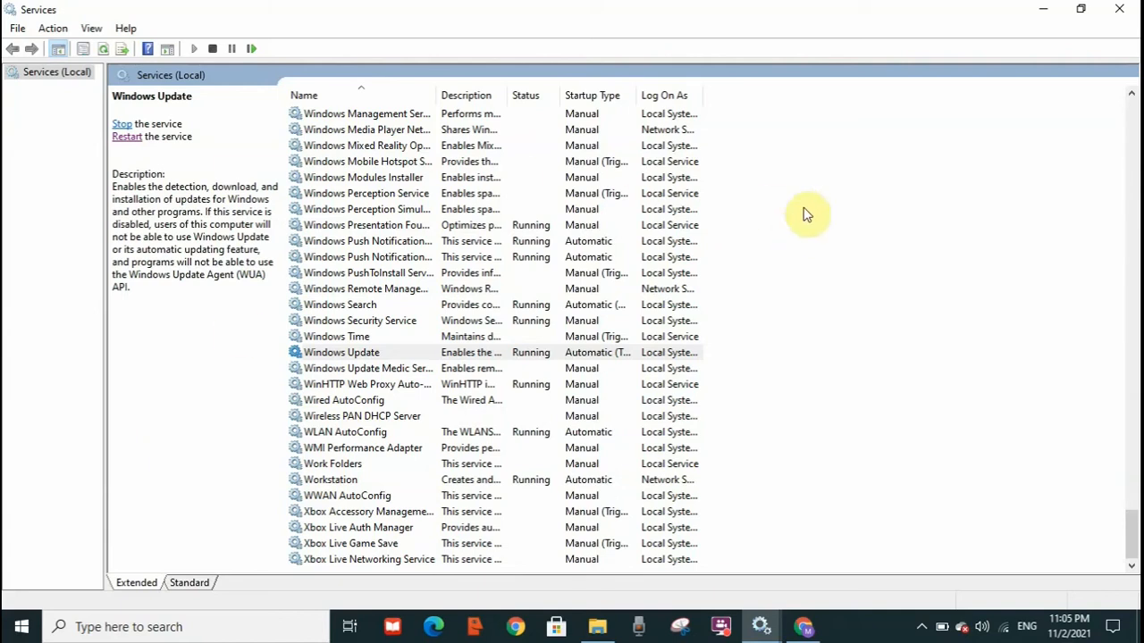
mouse_move(1043, 10)
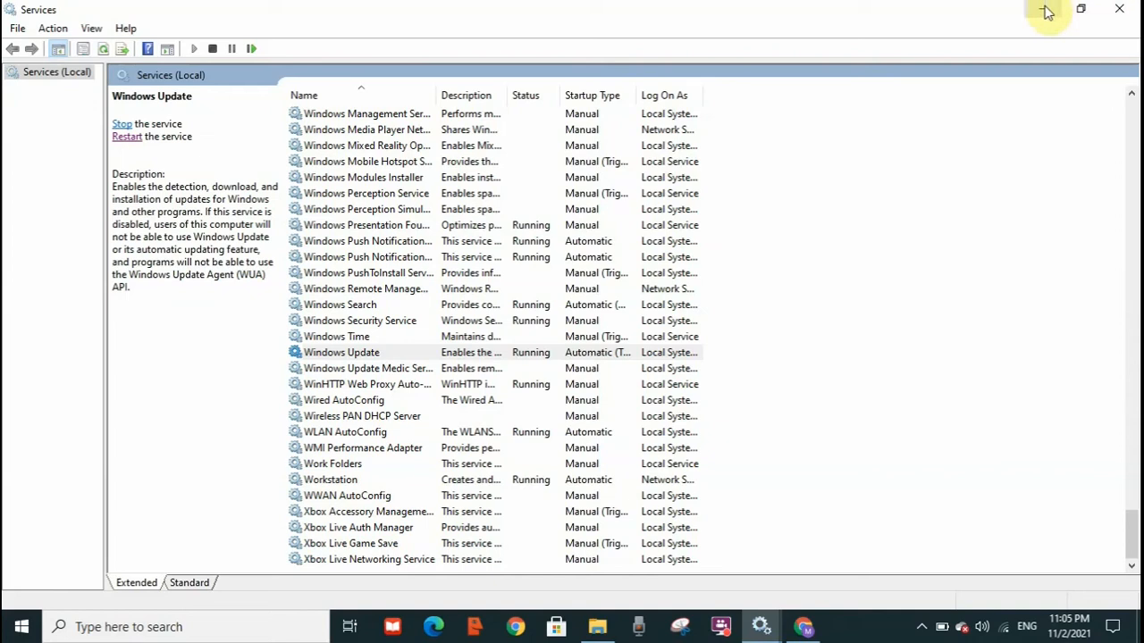
mouse_move(1044, 10)
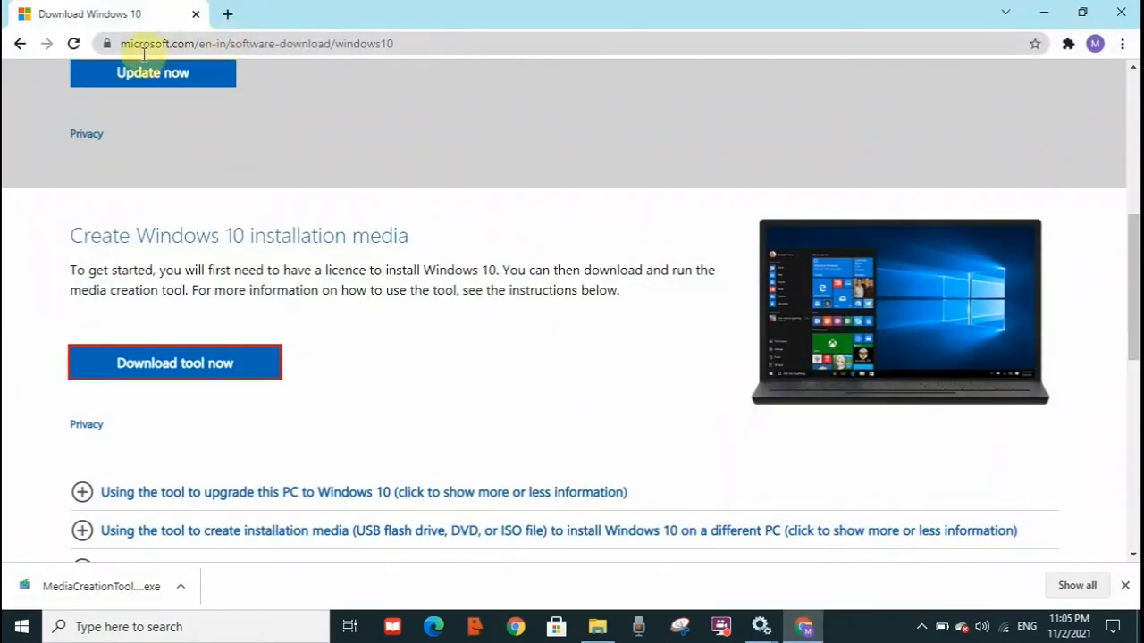
mouse_move(210, 59)
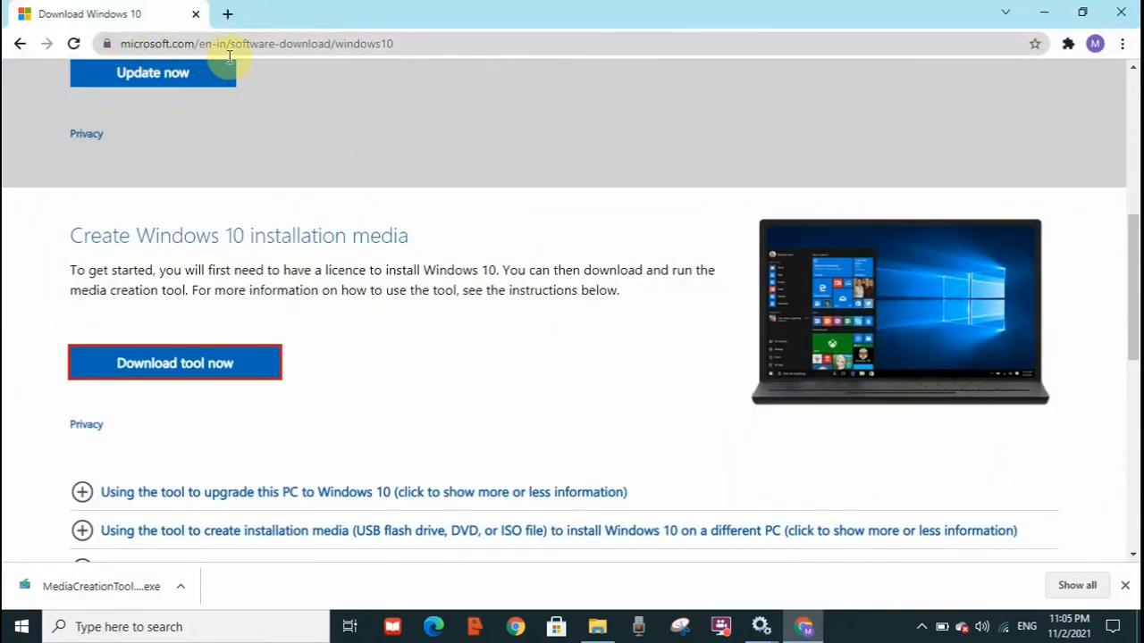
mouse_move(248, 61)
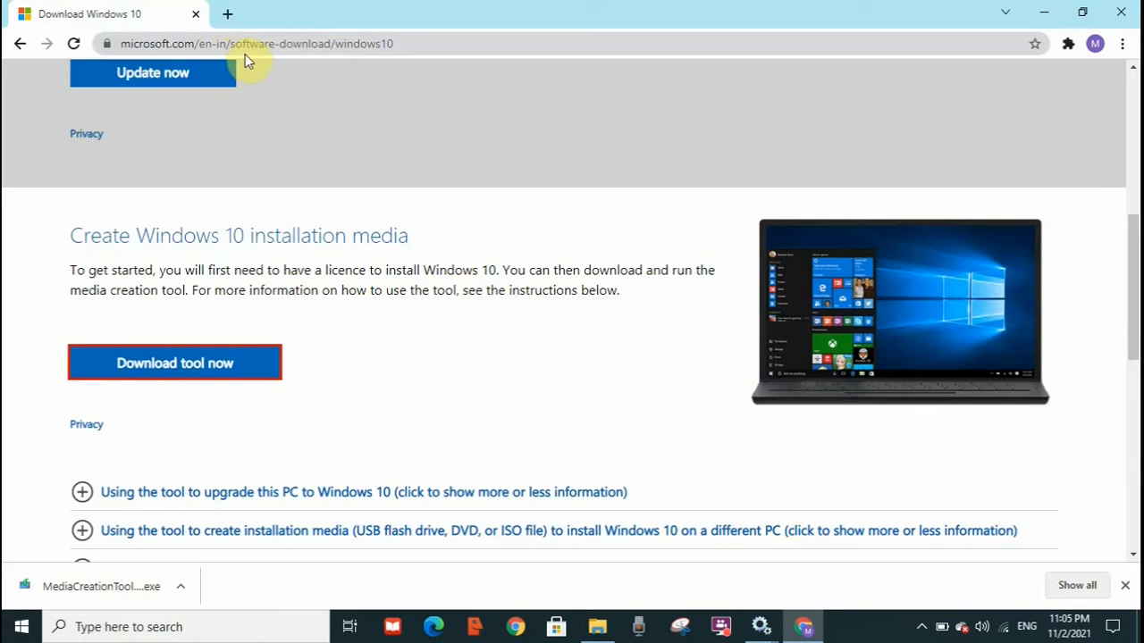
mouse_move(307, 61)
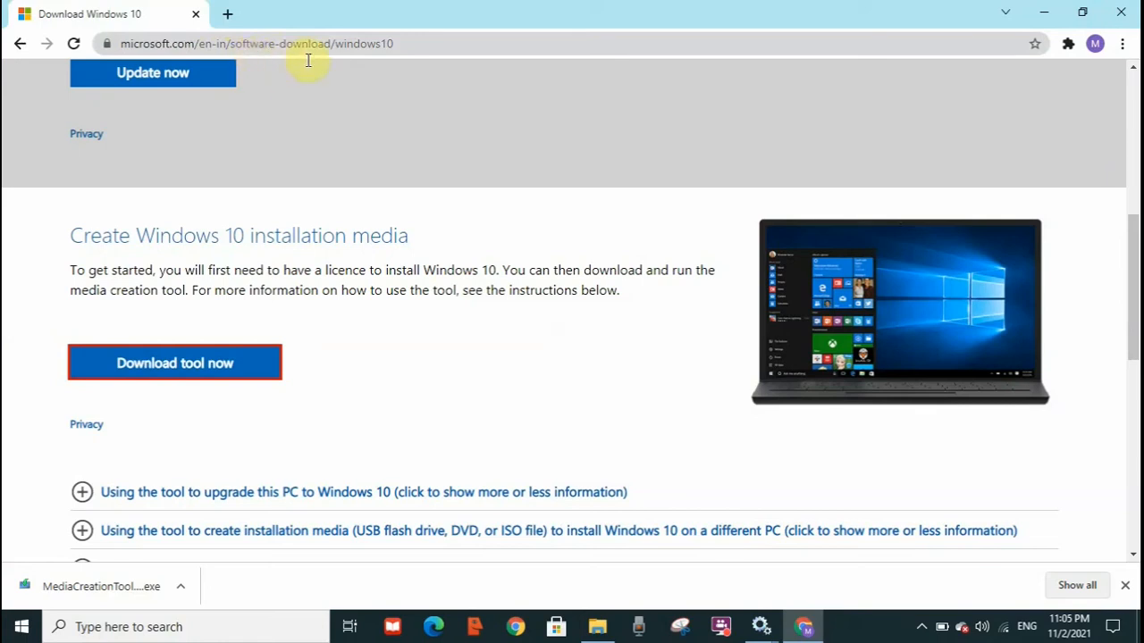
mouse_move(361, 61)
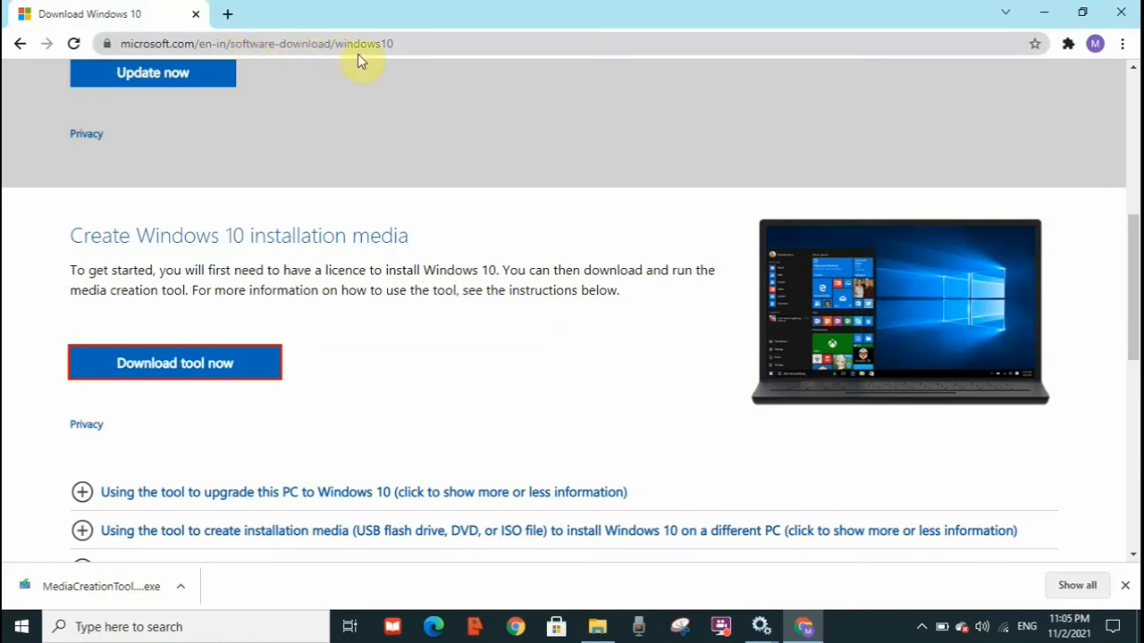
mouse_move(804, 147)
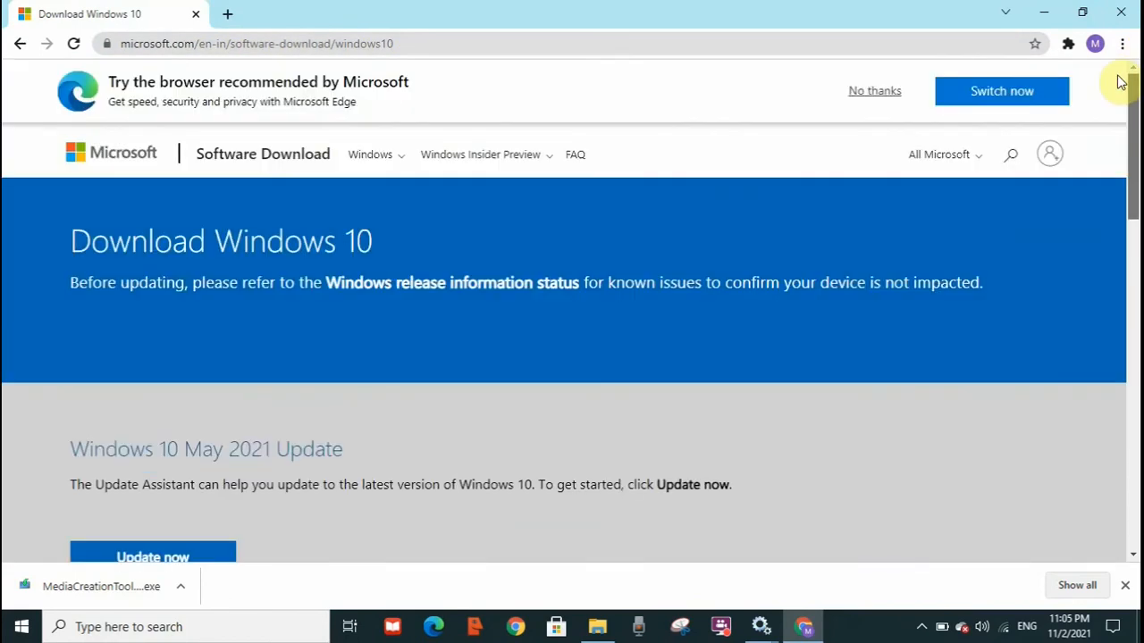
Step: Scroll to the Create Windows 10 installation media section with Download tool now
scroll(down, 3)
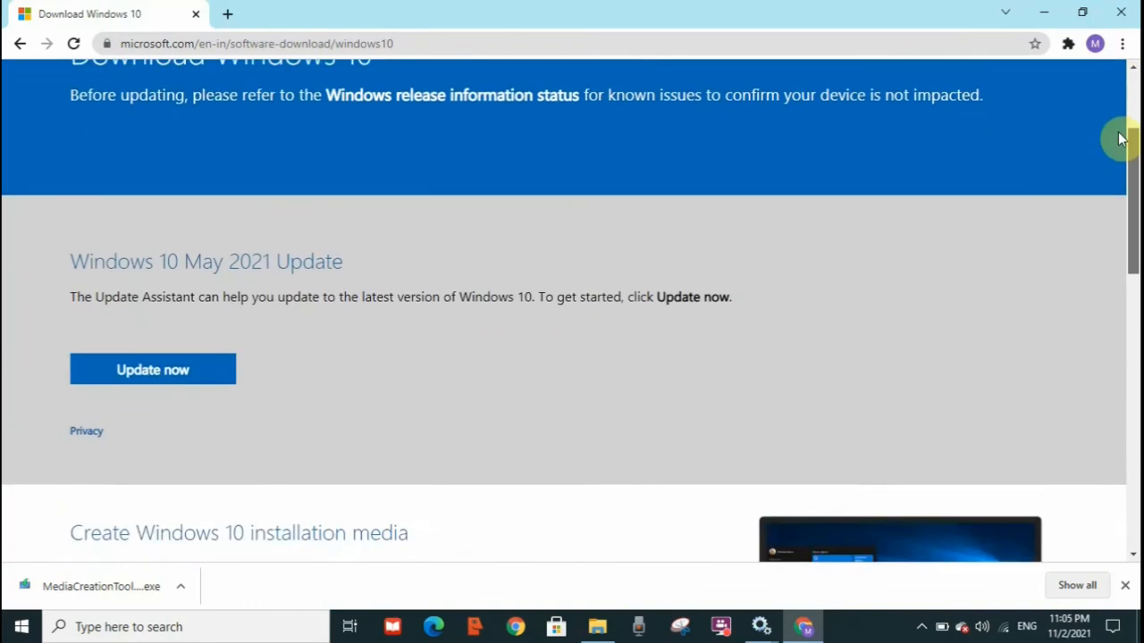
scroll(down, 3)
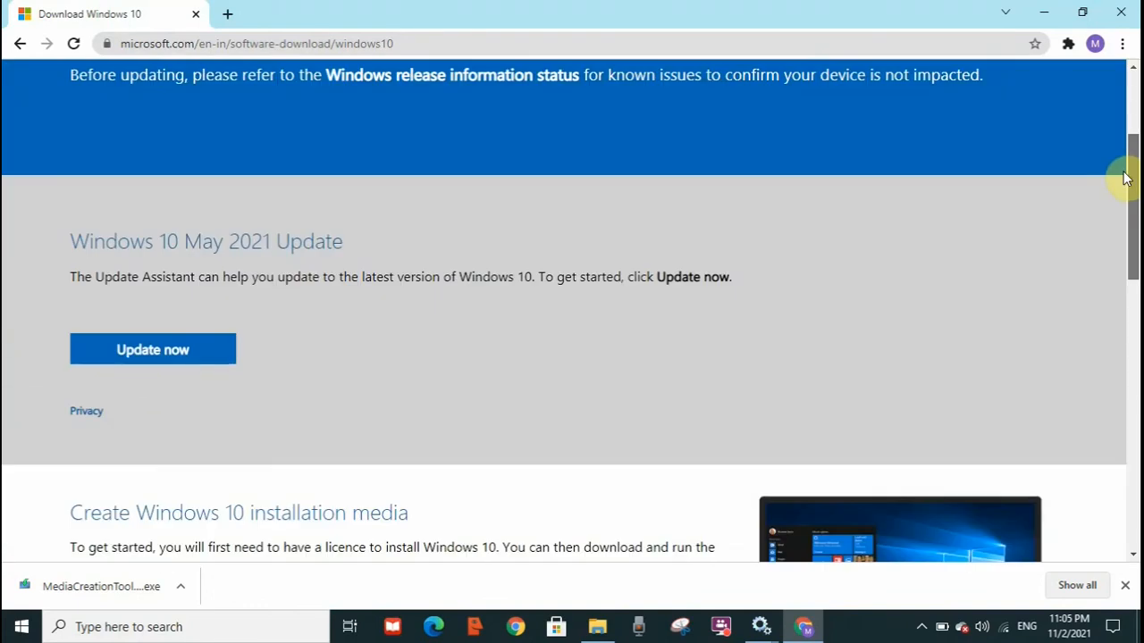
scroll(down, 3)
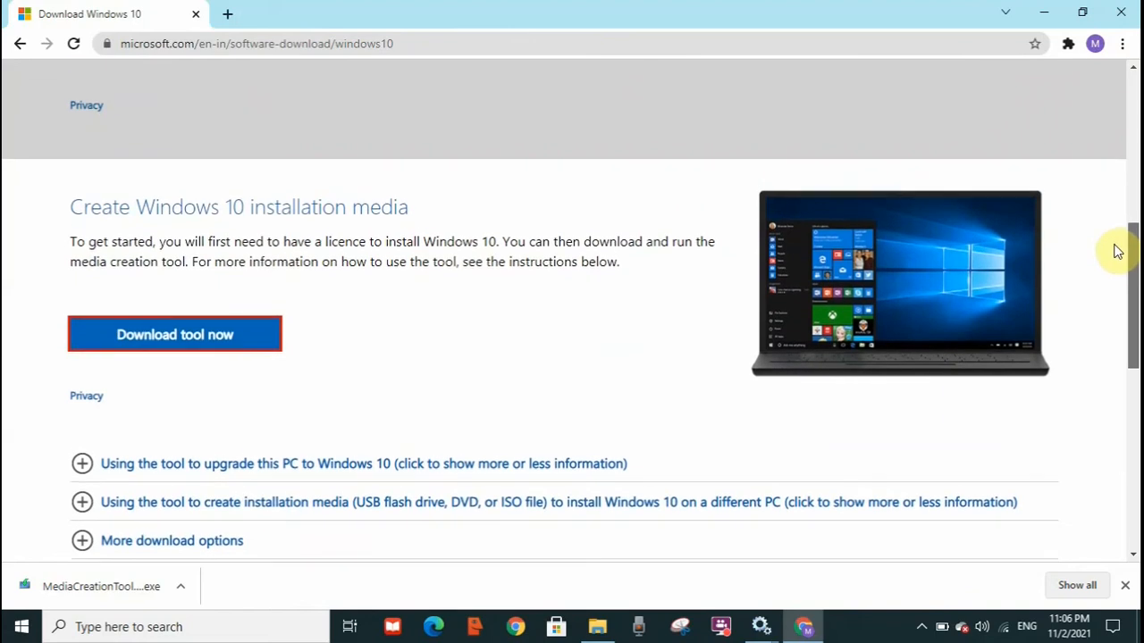
scroll(down, 3)
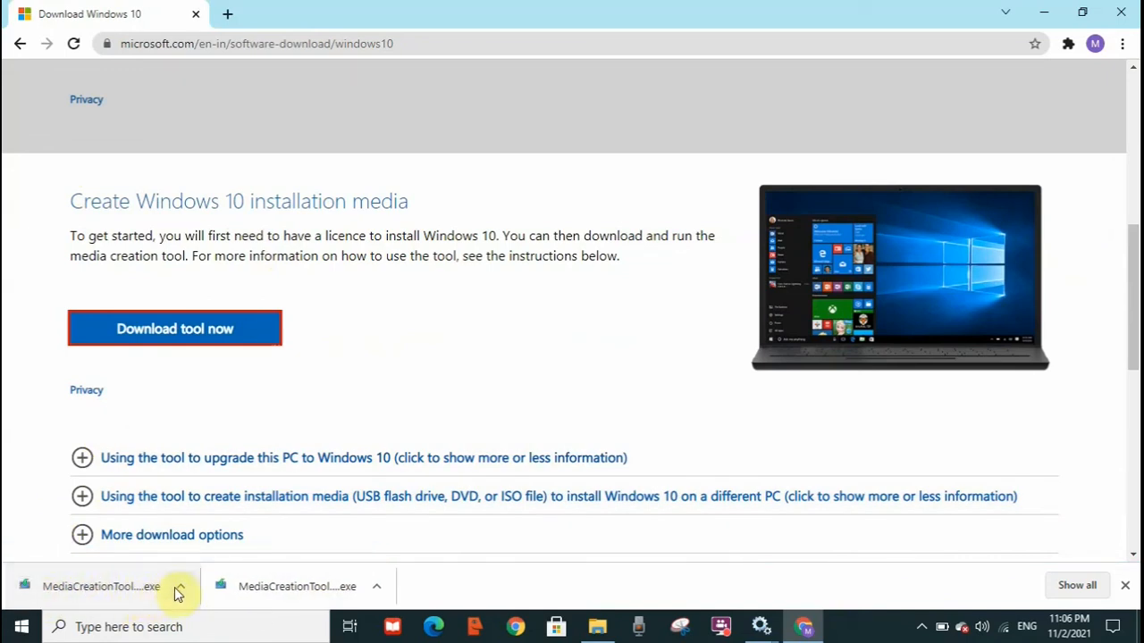
Step: Run the downloaded MediaCreationTool .exe from Chrome's download bar
click(107, 586)
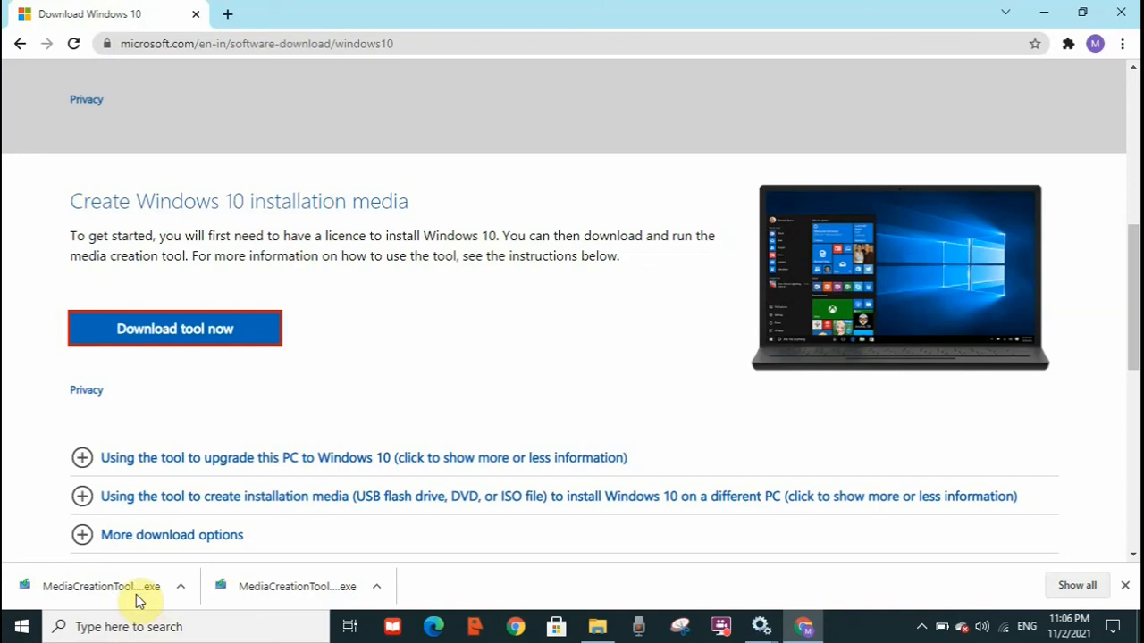
click(100, 586)
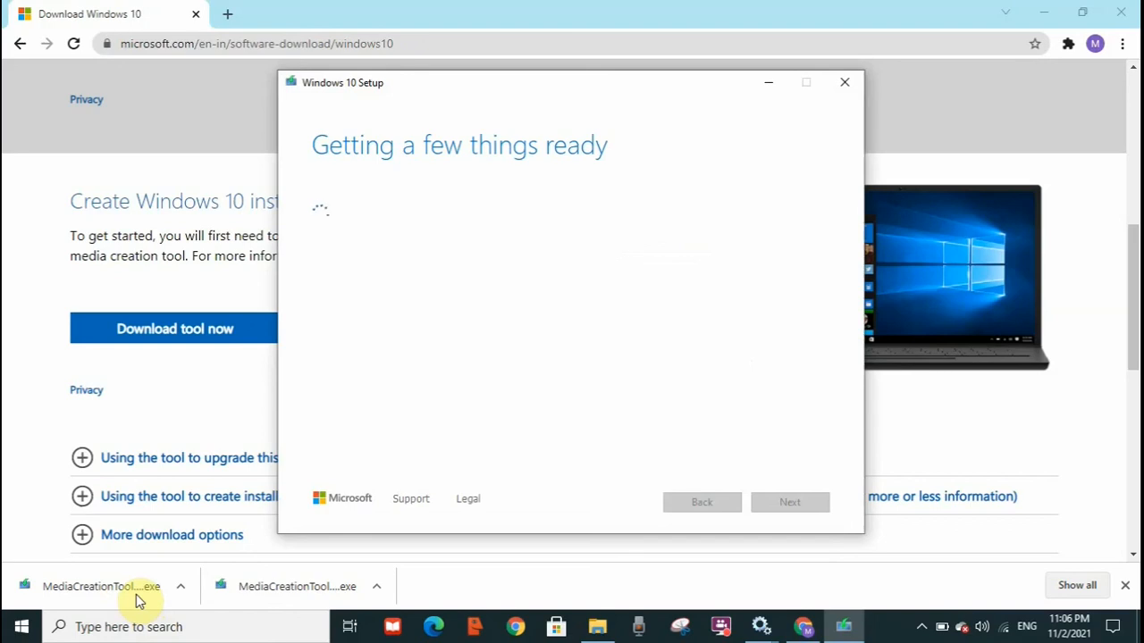